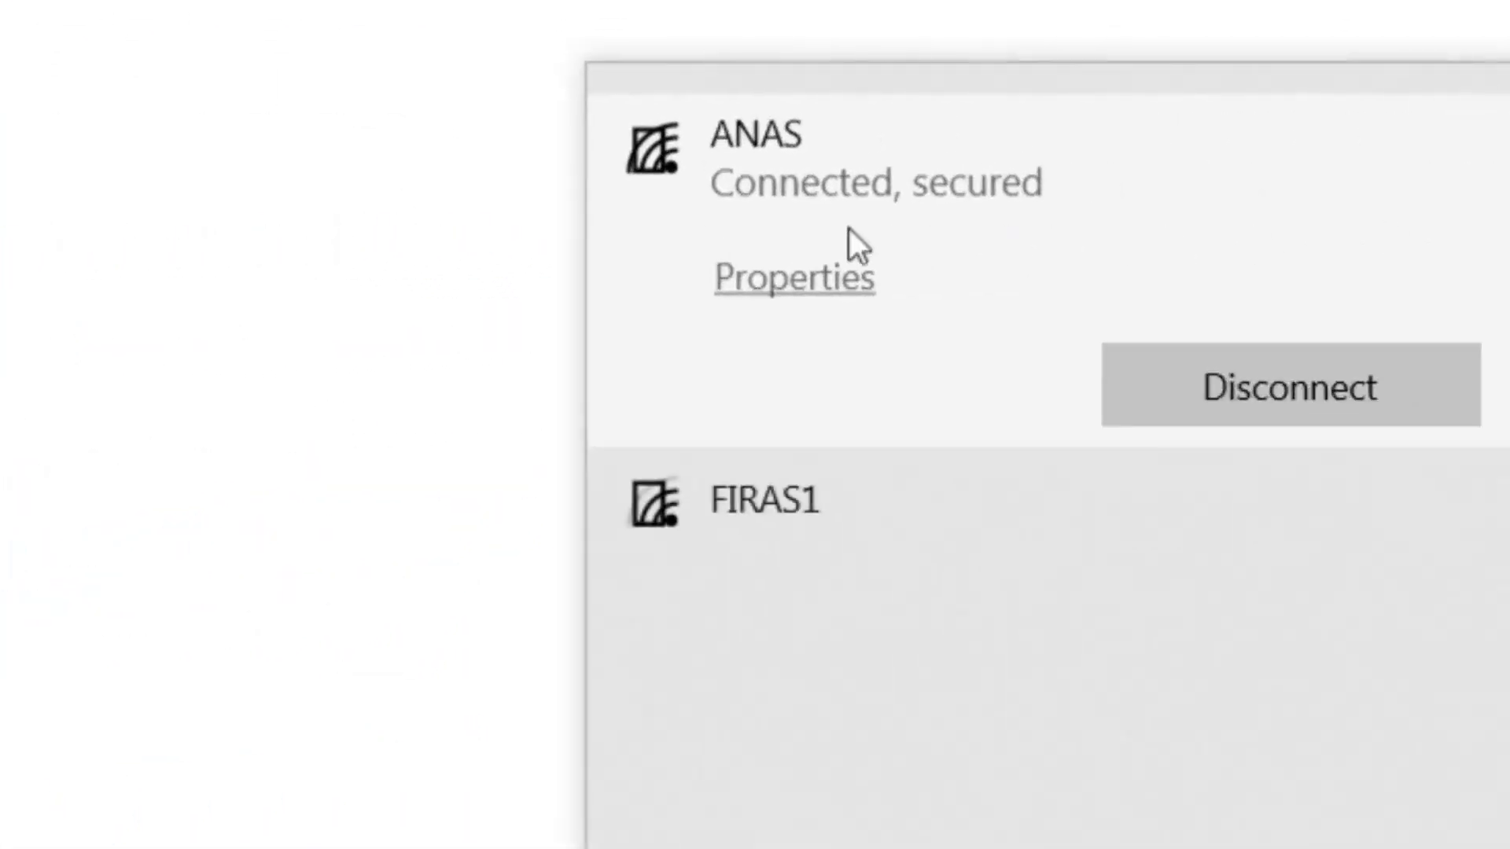
Browse the Opera page and search for 'Sea' before heading into settings.
left_click(335, 747)
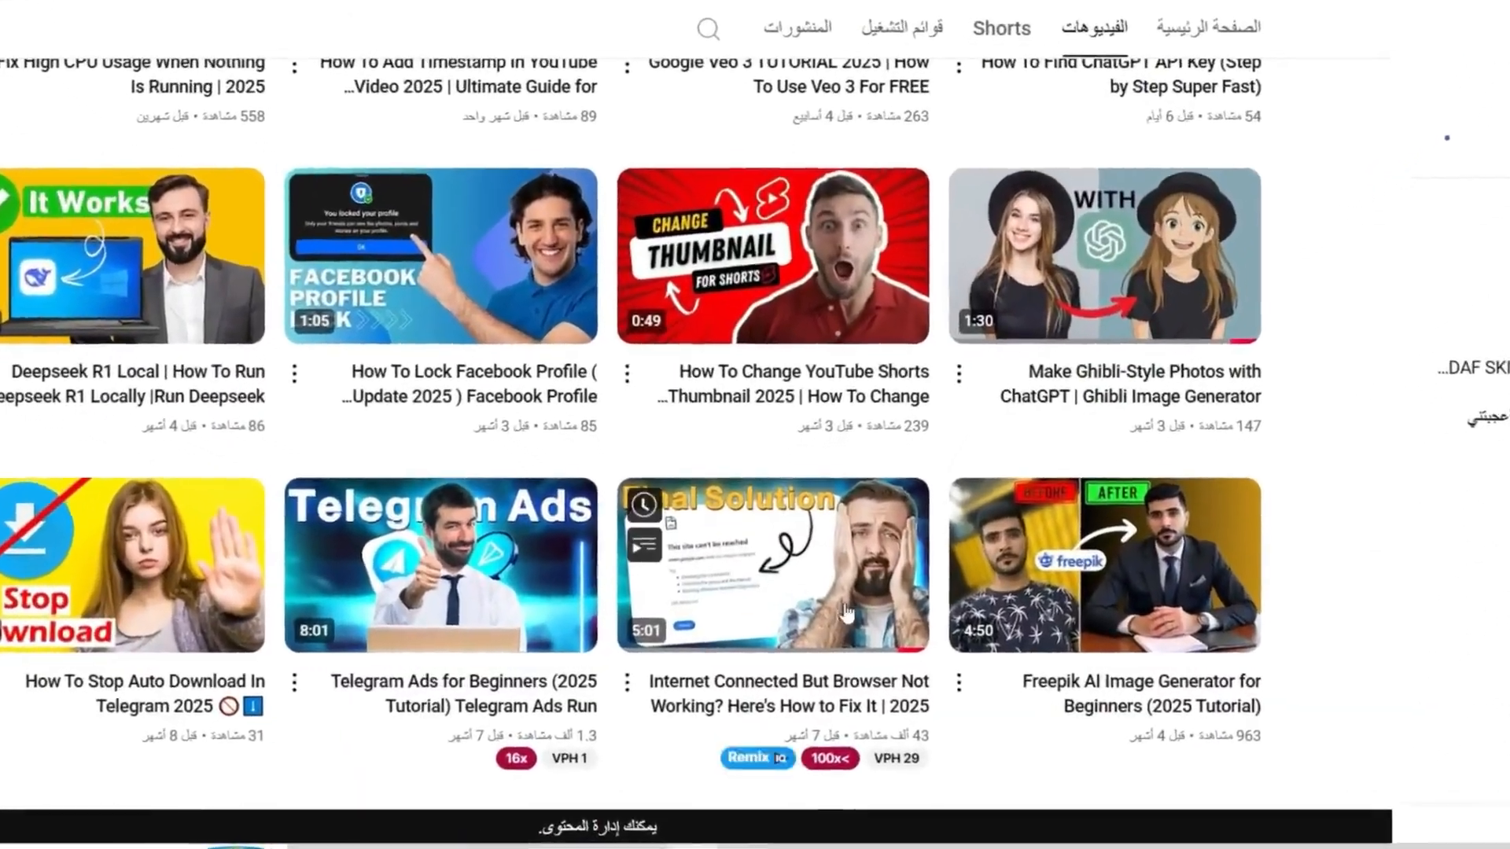
scroll("down", 3)
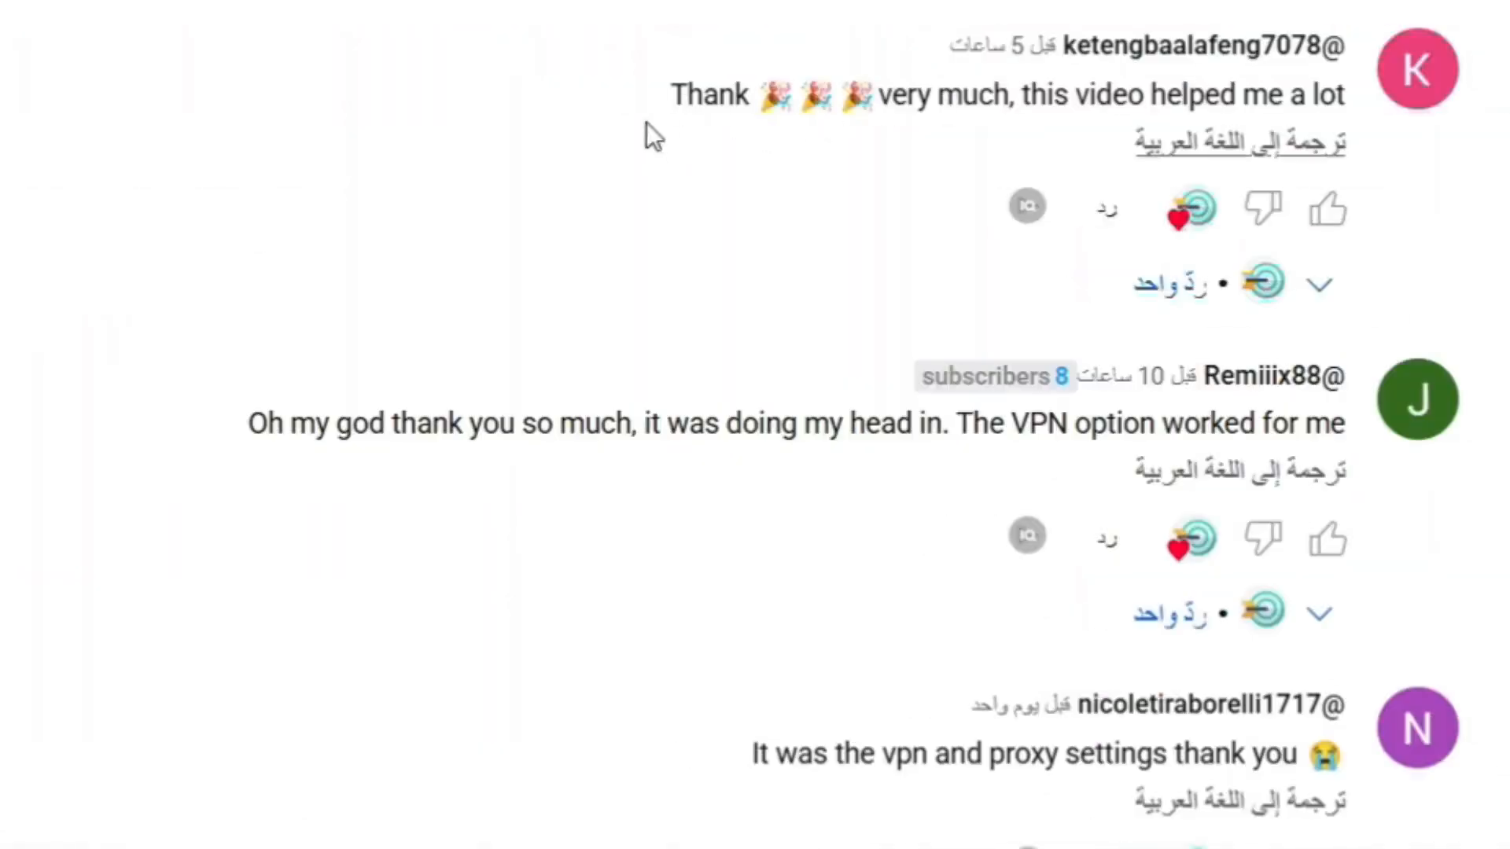
scroll("down", 3)
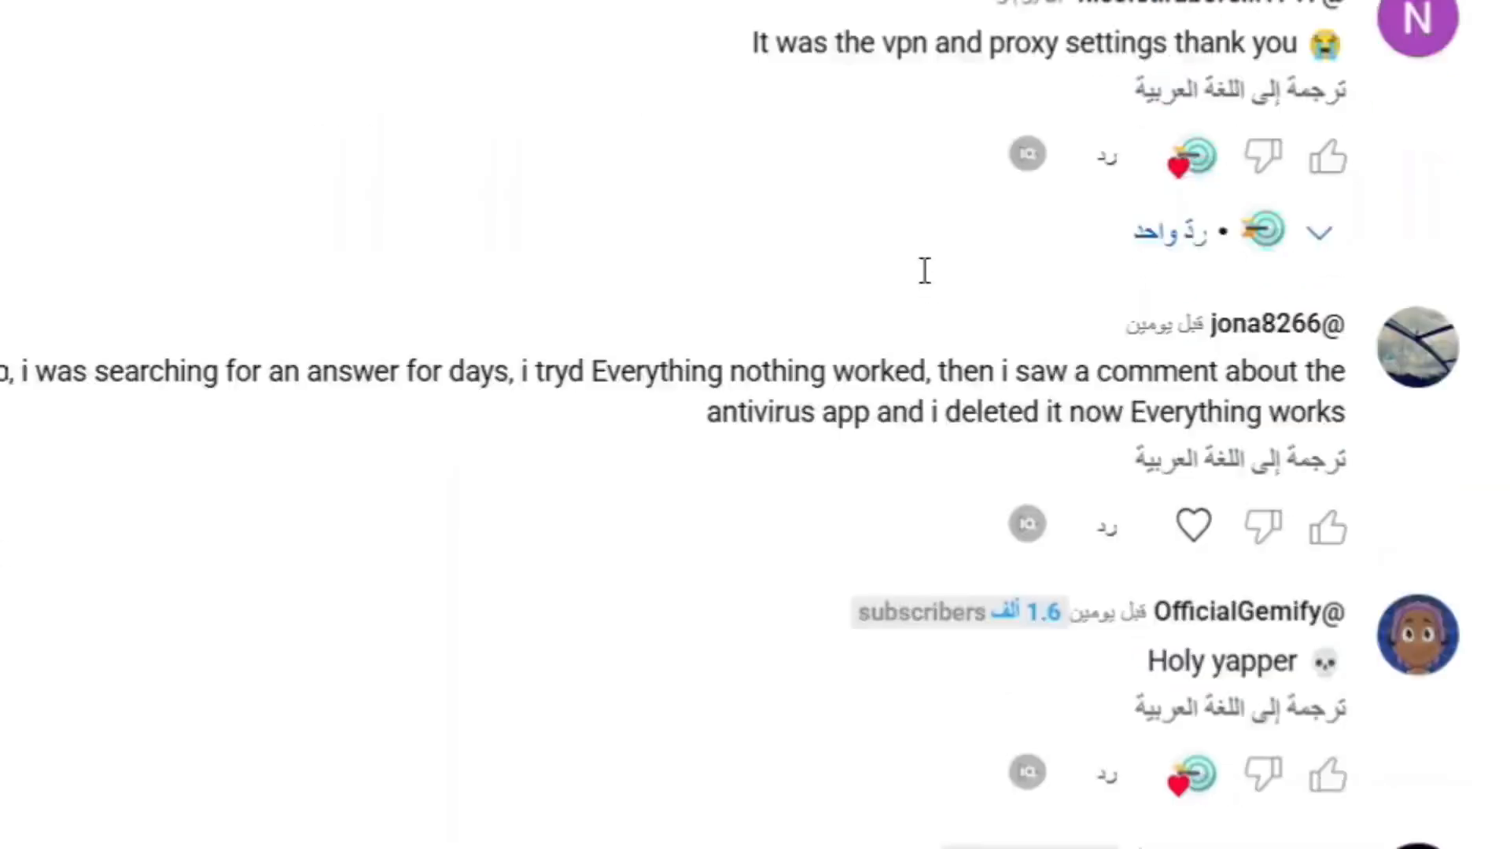
scroll("down", 3)
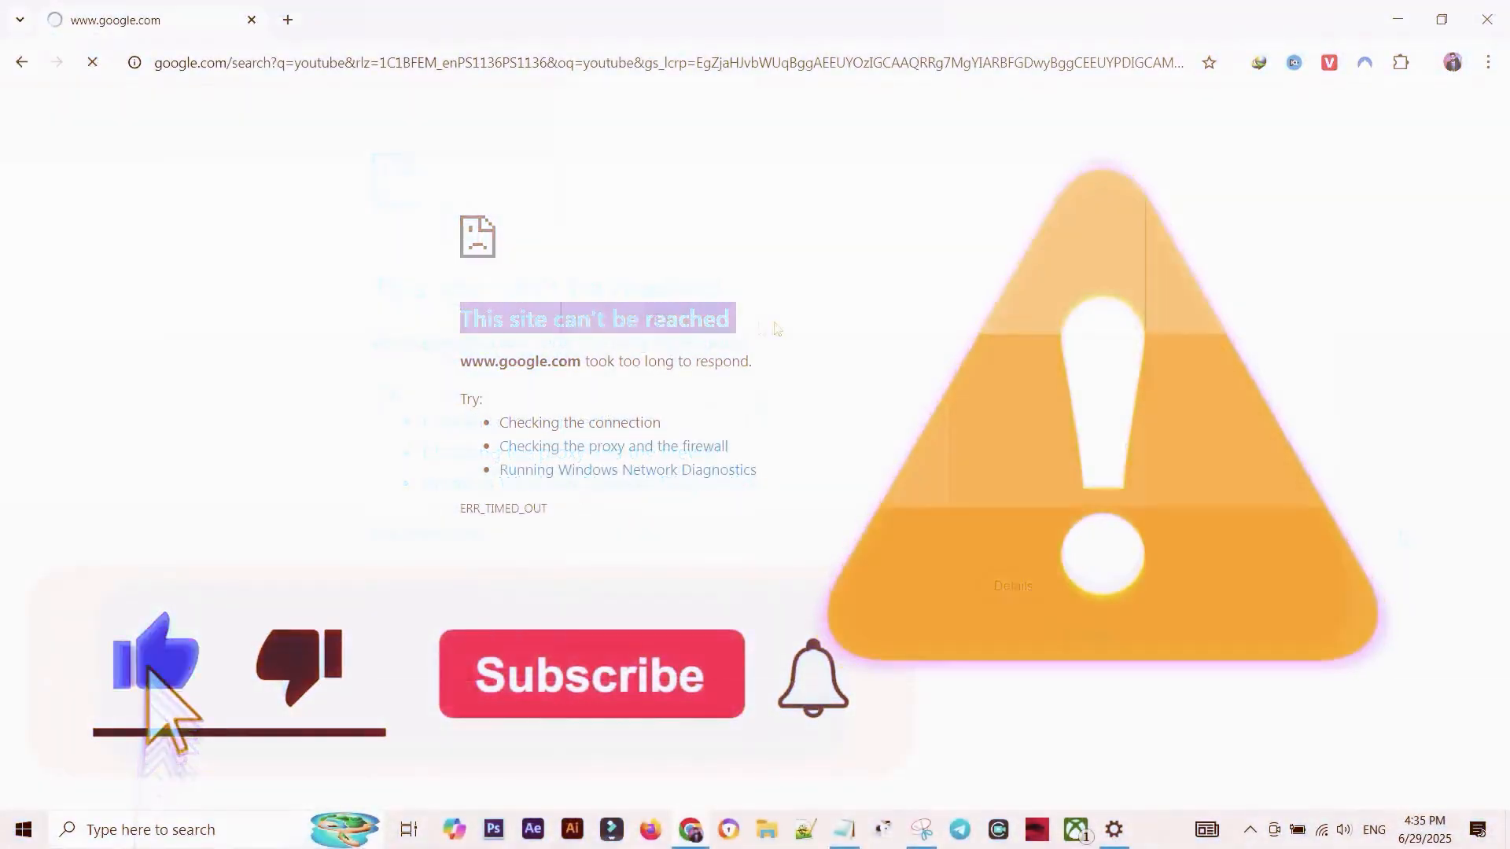
left_click(591, 674)
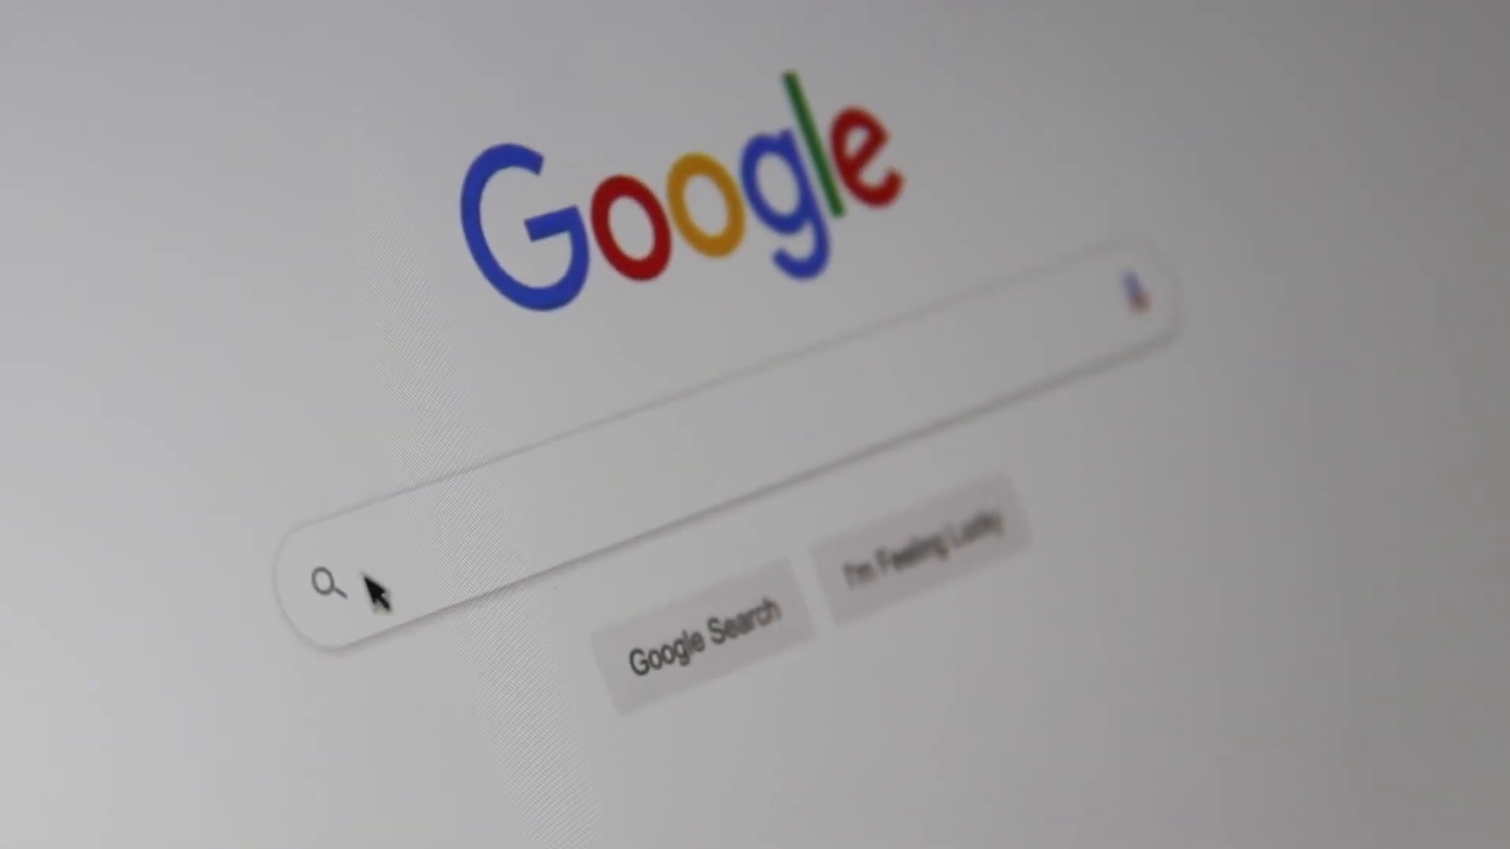
type("Sea")
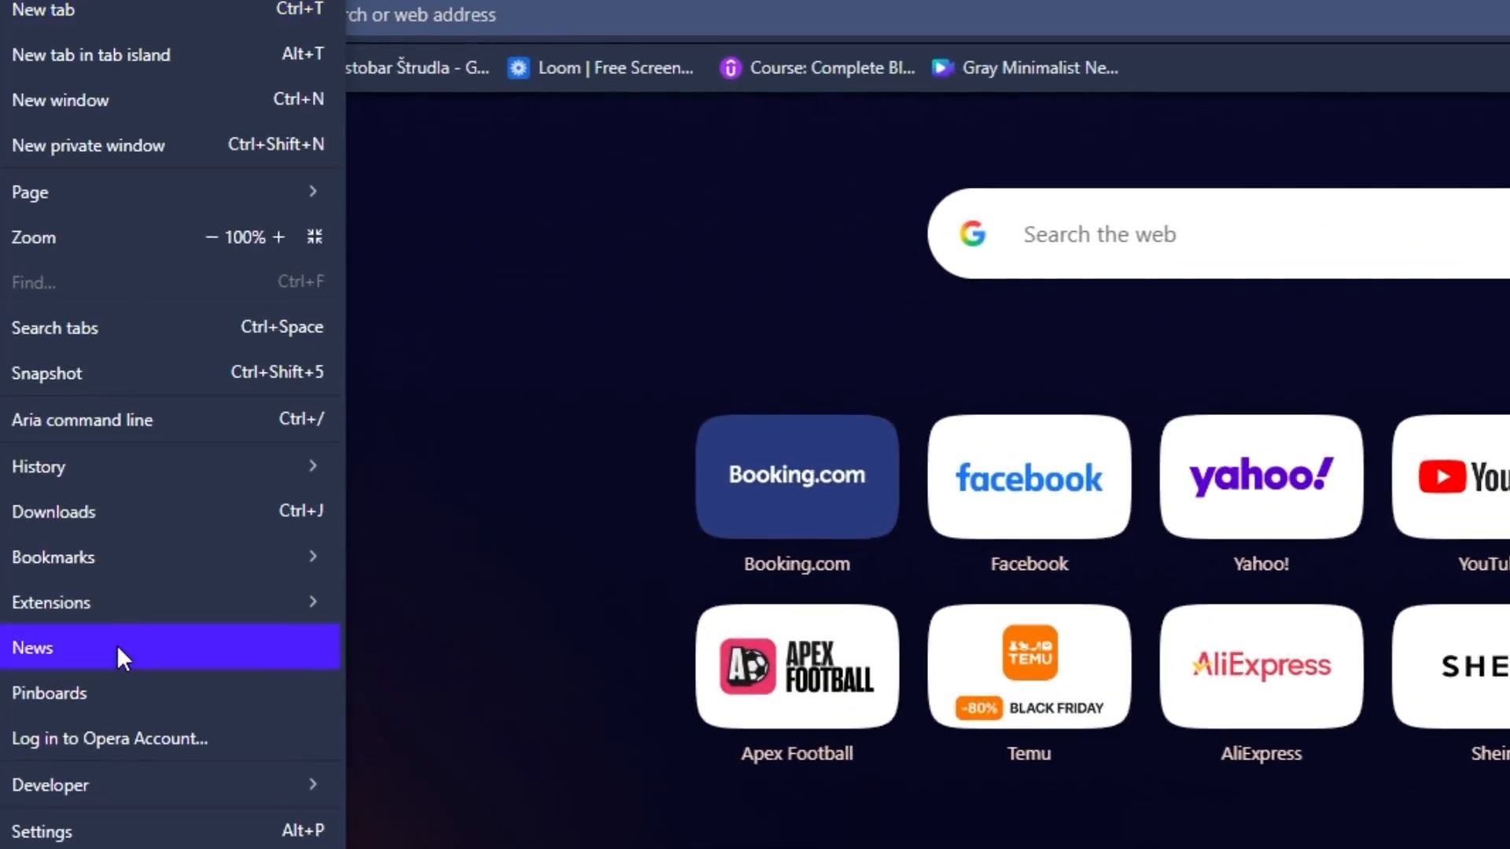
Reach Opera's Privacy & security settings and bring up Delete browsing data.
left_click(41, 830)
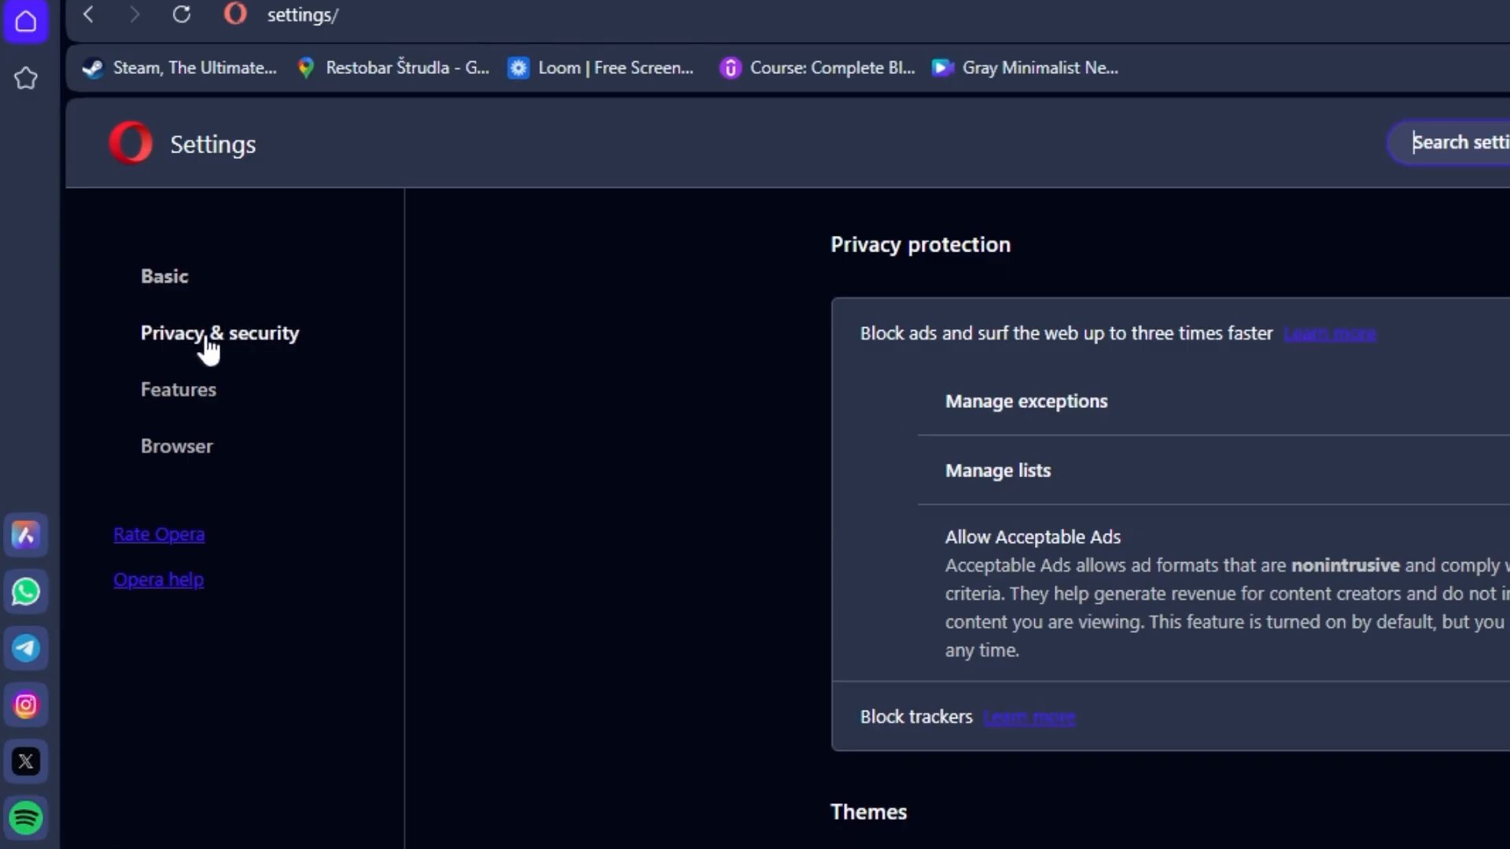
left_click(220, 333)
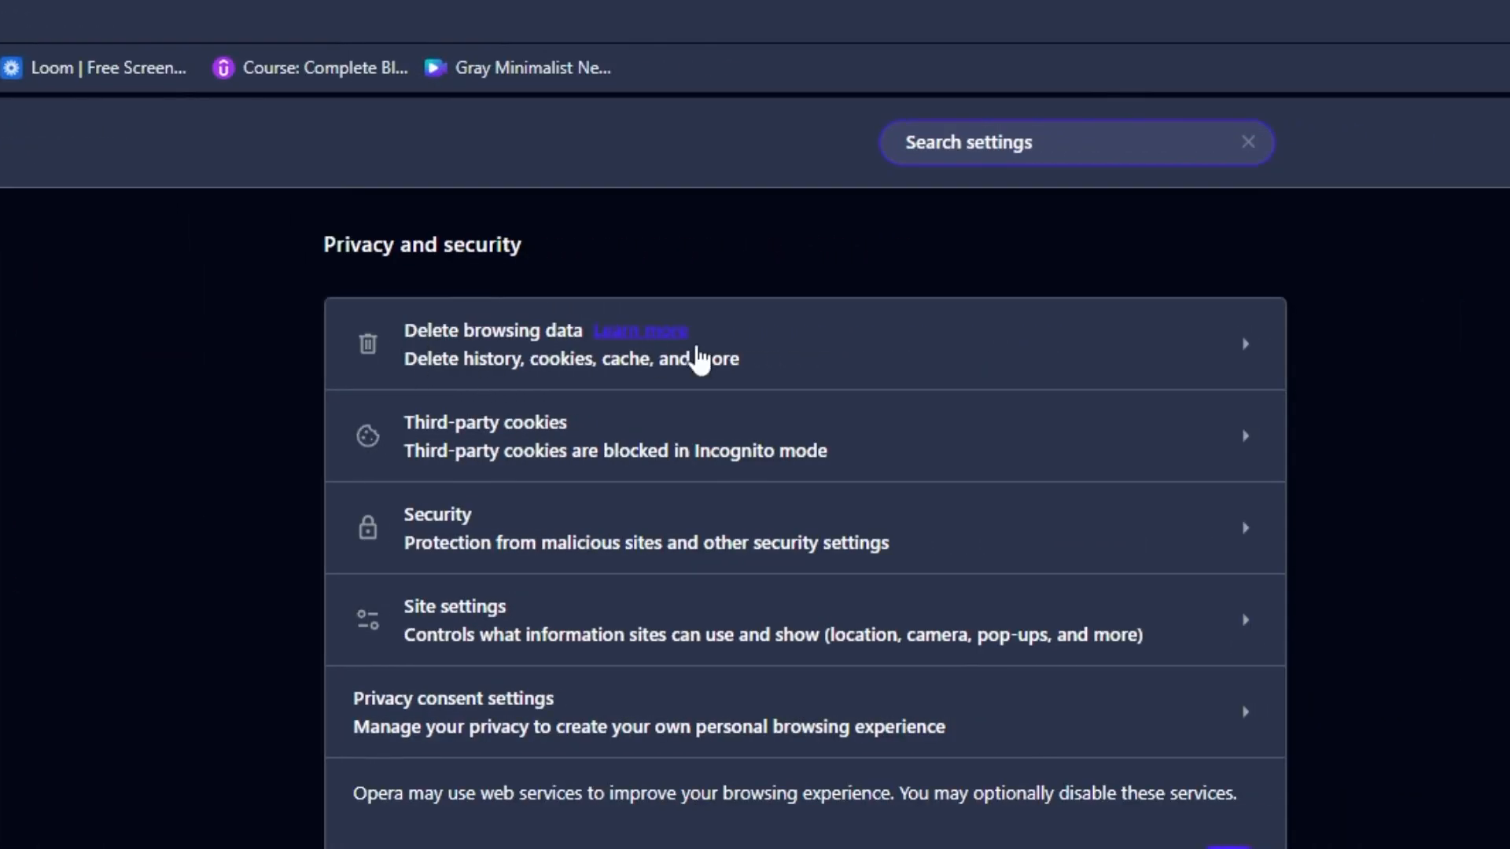
left_click(491, 344)
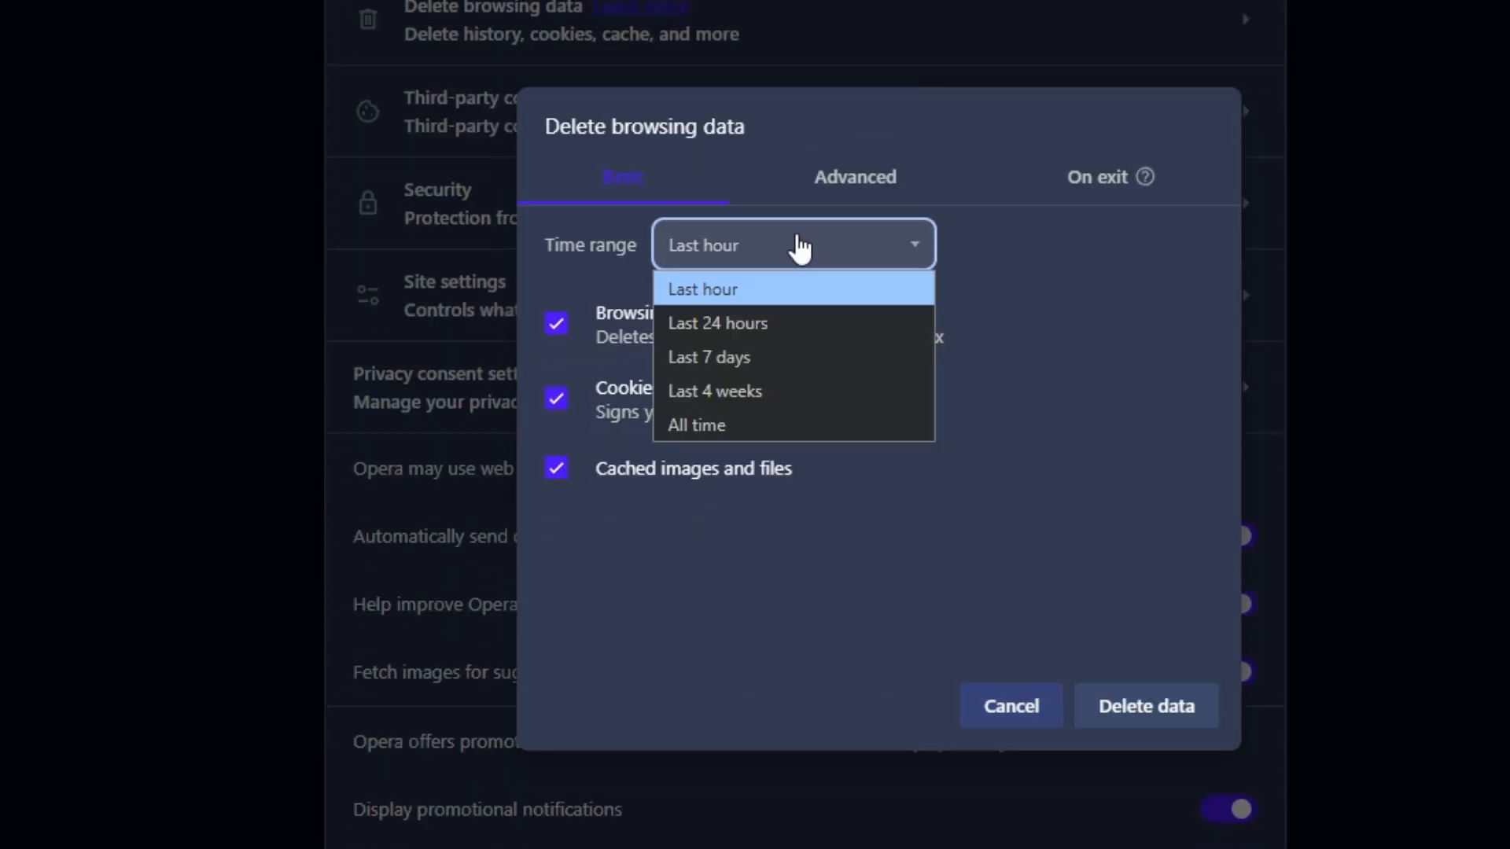
Delete cookies and cached files for All time, keeping browsing history unchecked.
left_click(696, 424)
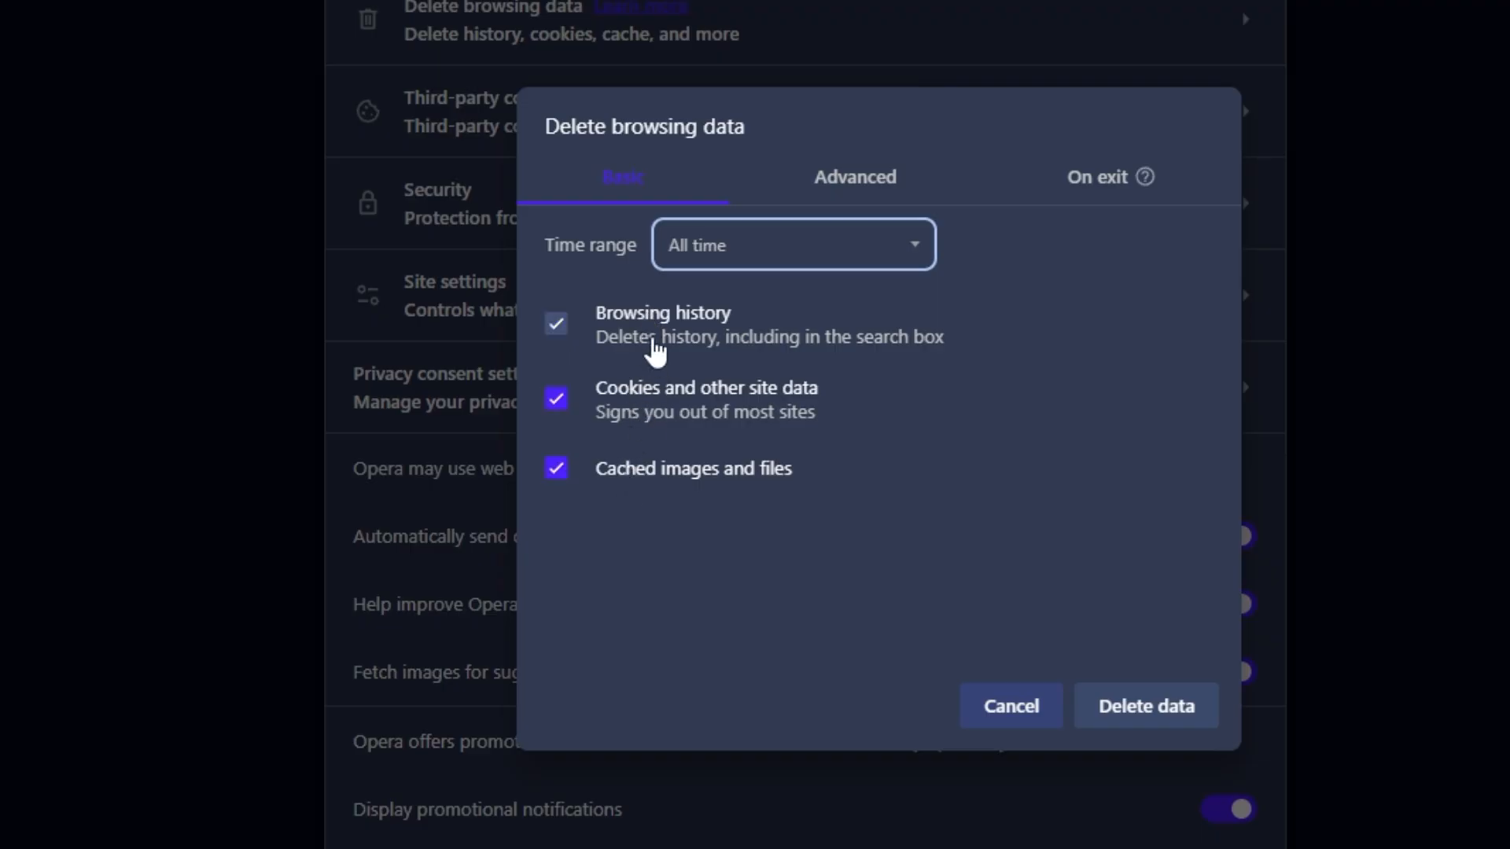
left_click(555, 324)
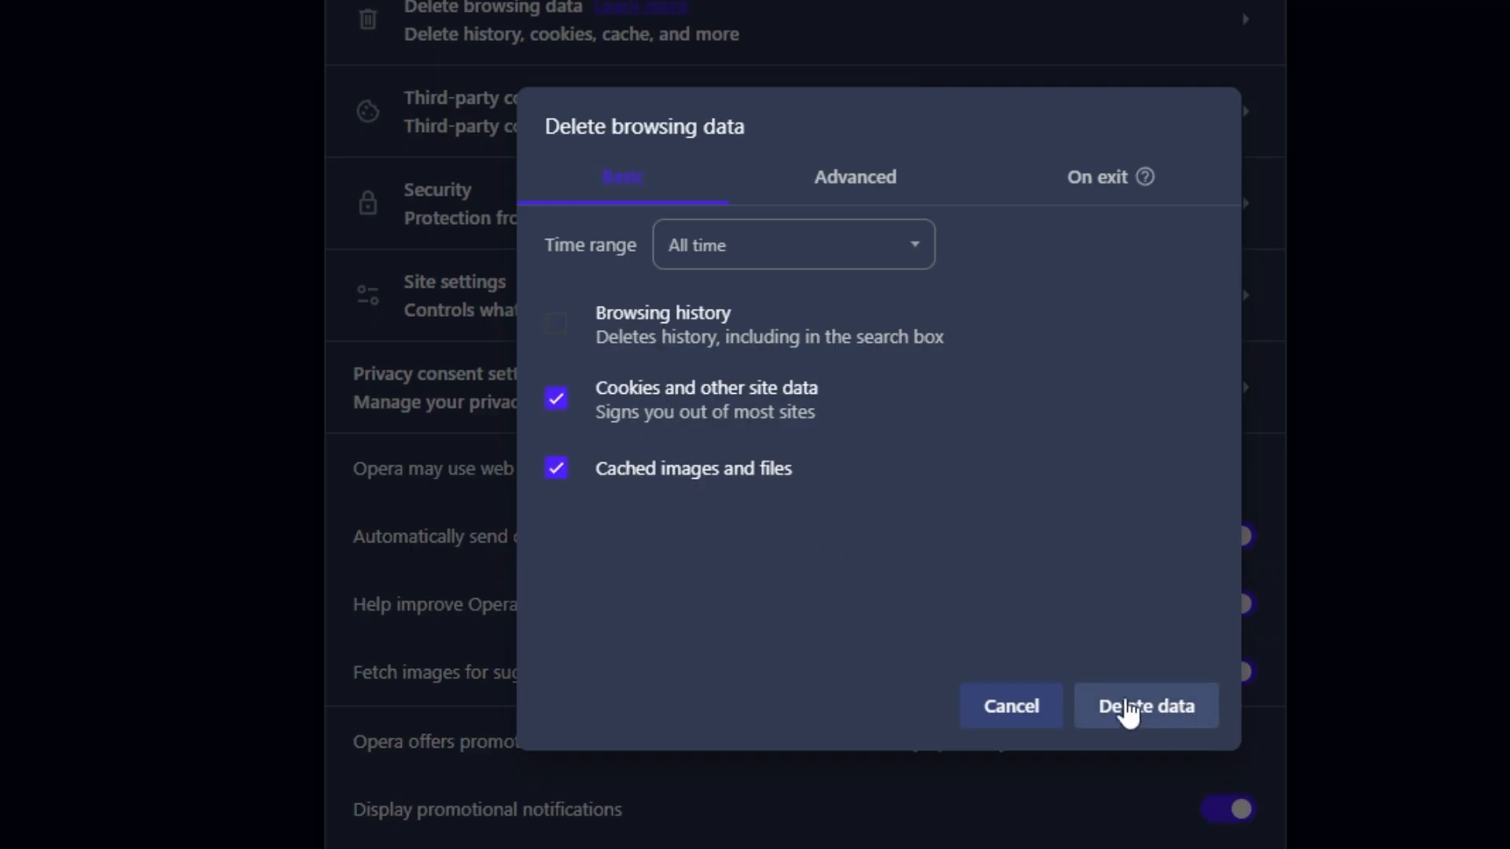
left_click(1145, 706)
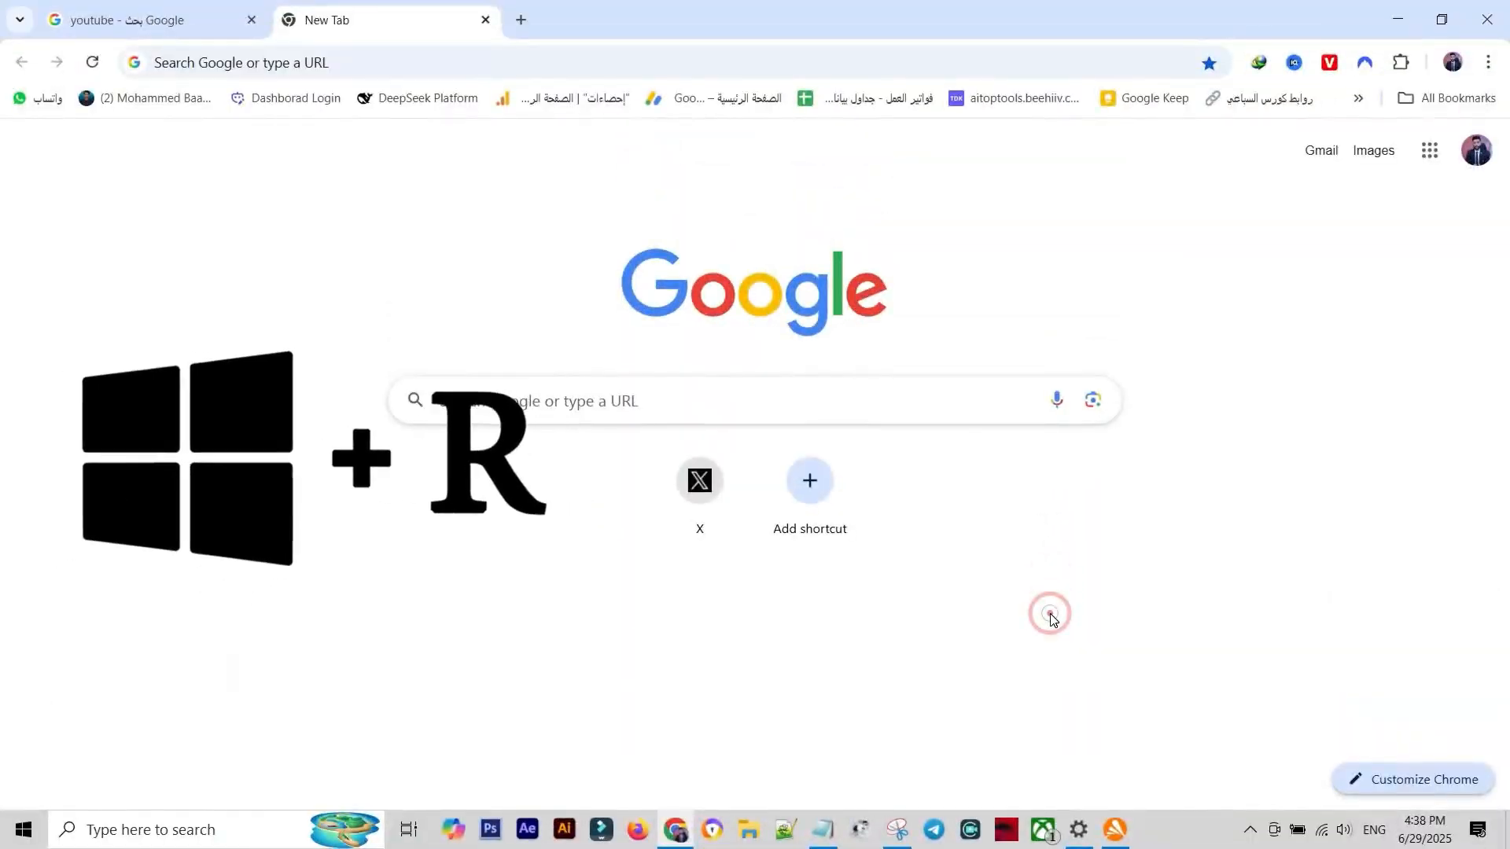
Run 'ipconfig / flushdns' from the Run box, then close the Command Prompt window.
key("Win+r")
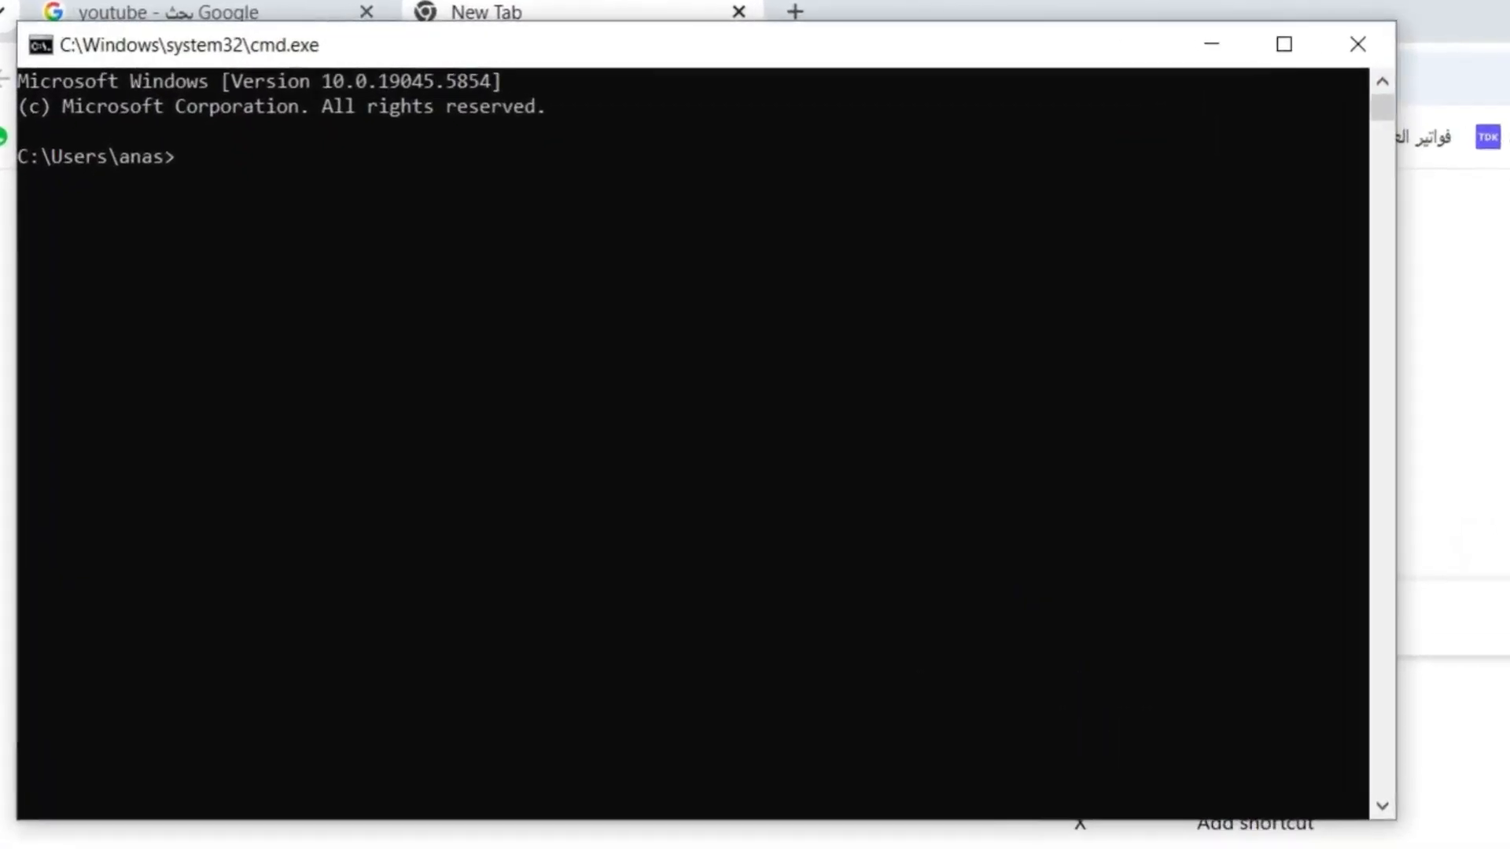
type("ipconfig / flushdns")
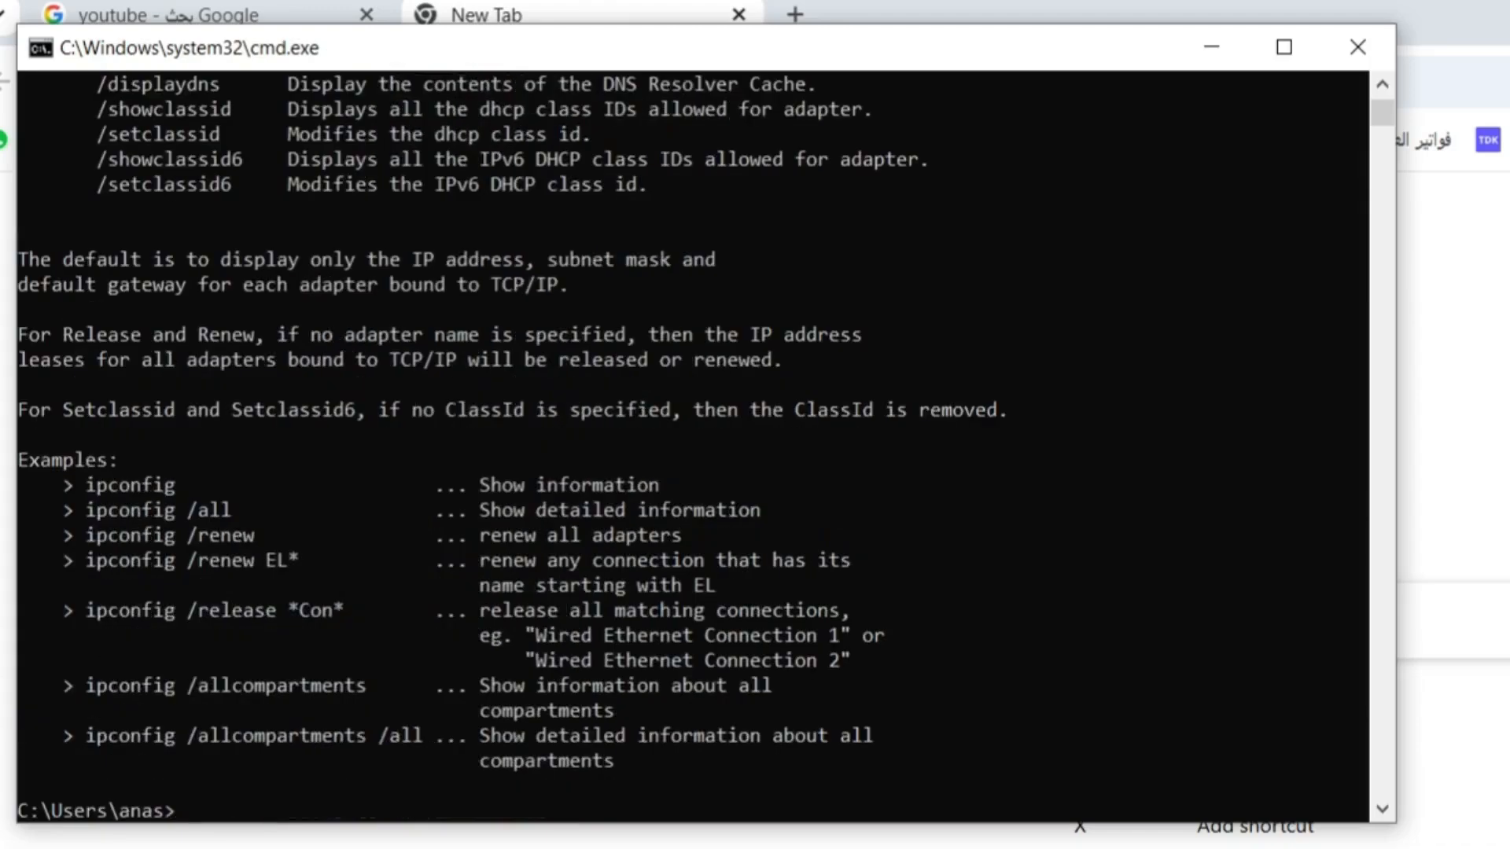
mouse_move(1417, 188)
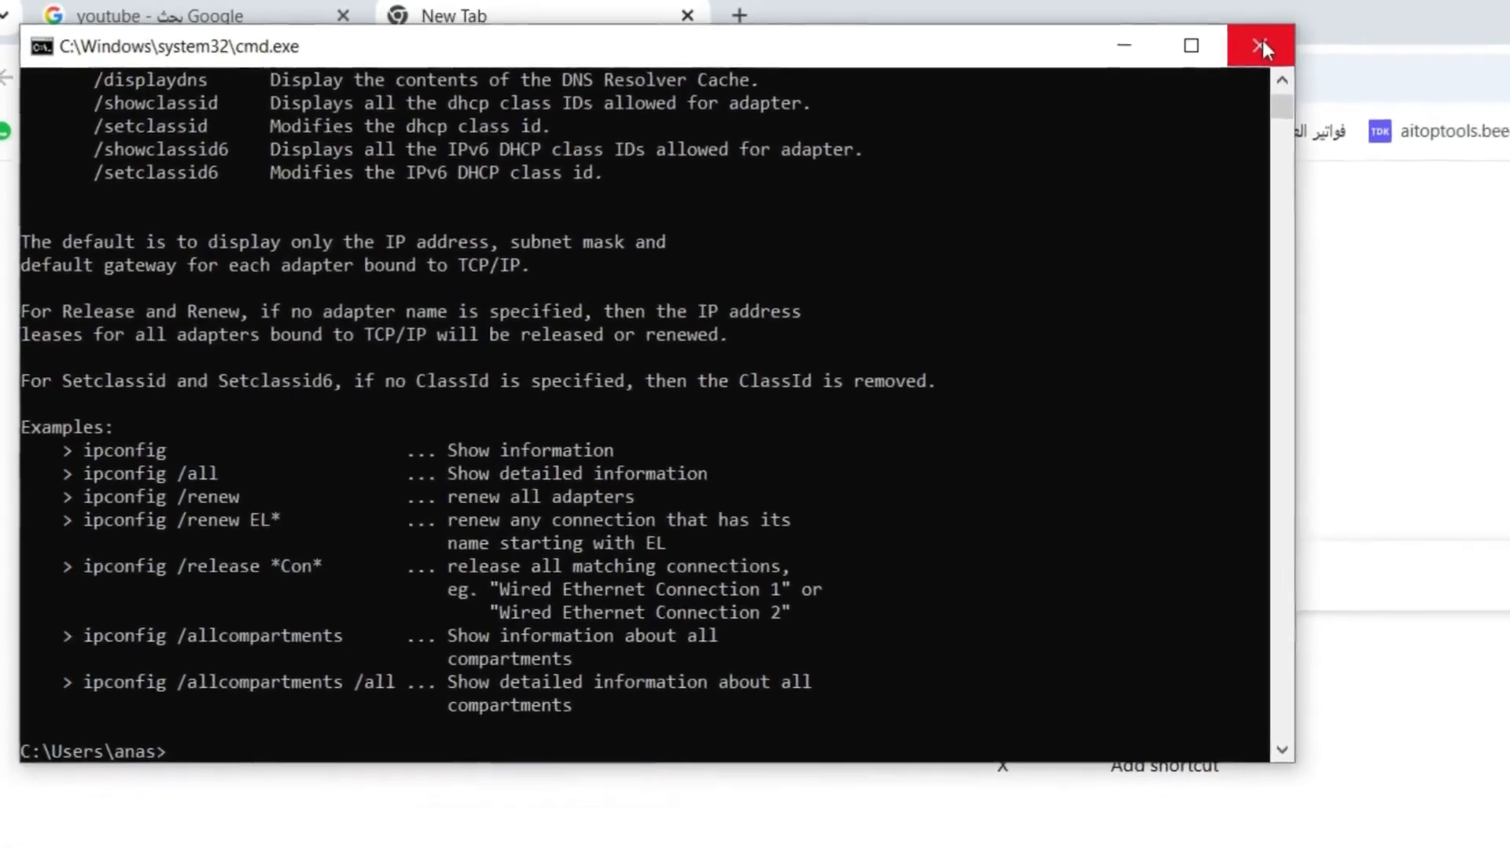
left_click(1260, 46)
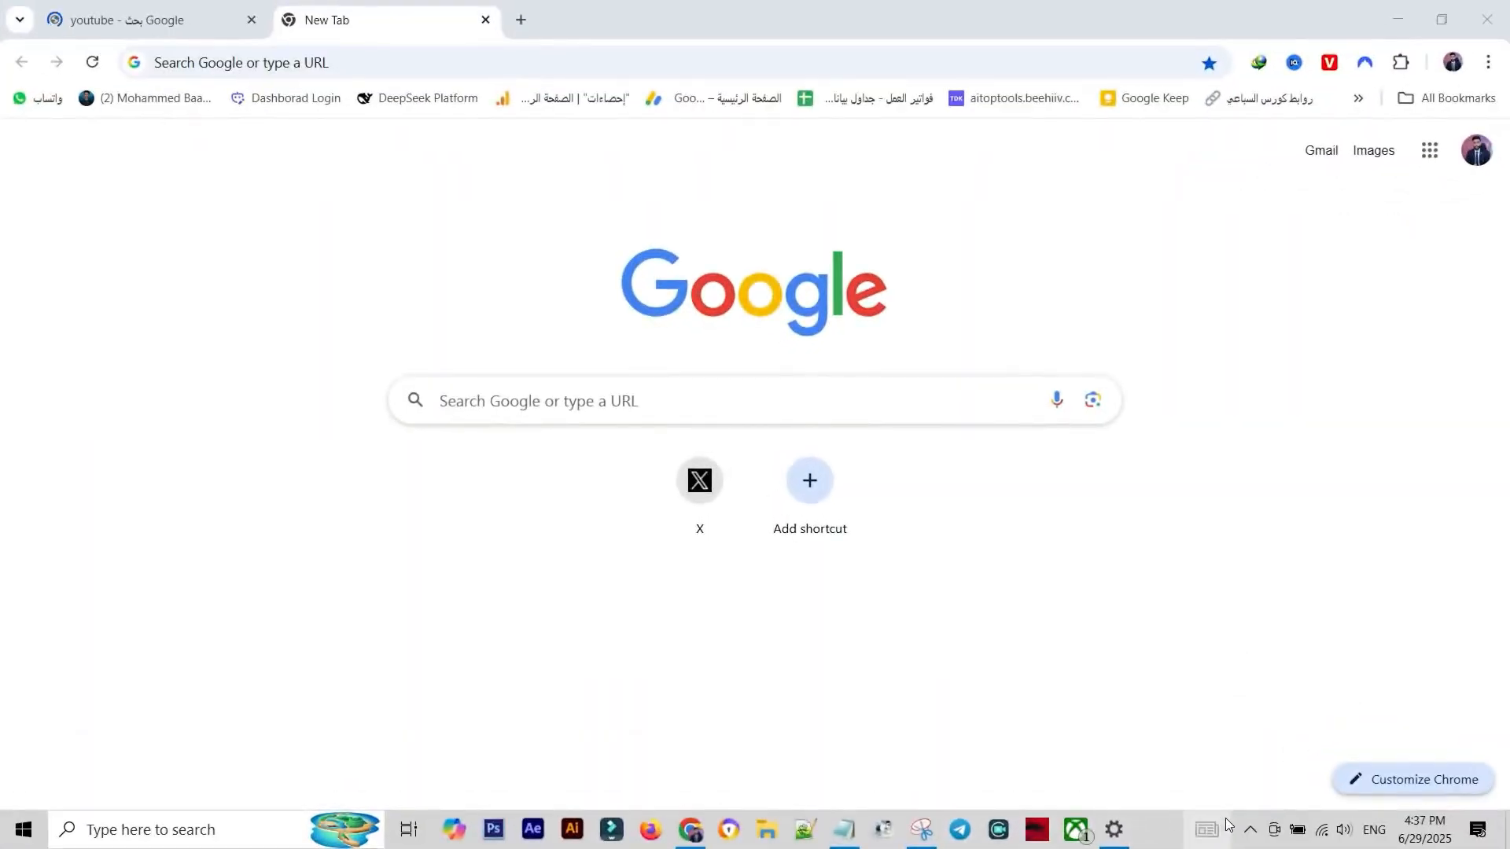
Show the Network & Internet status page in Windows Settings, reporting the PC connected.
left_click(1251, 828)
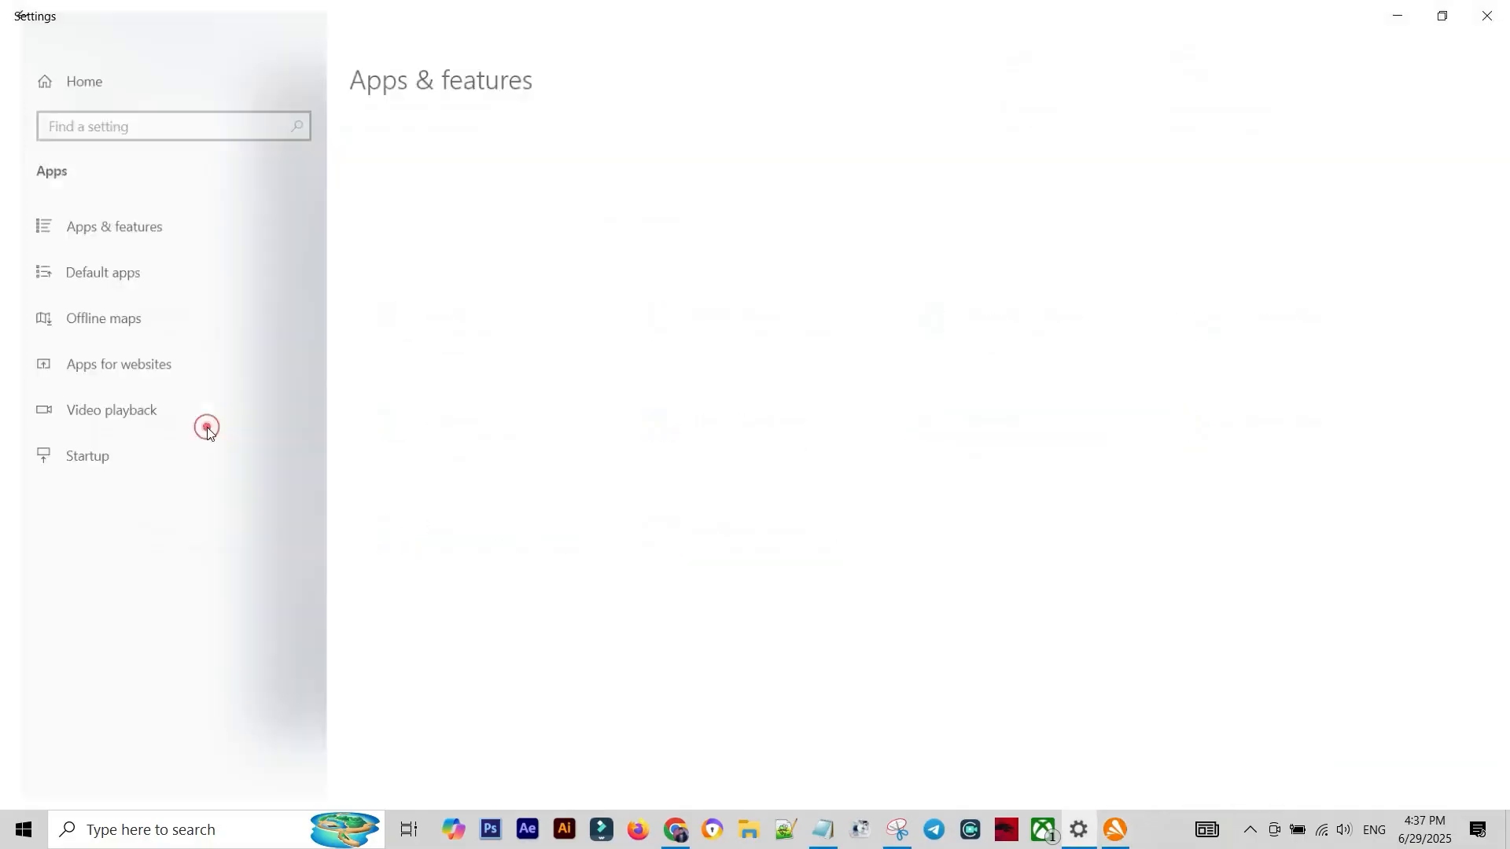
left_click(113, 227)
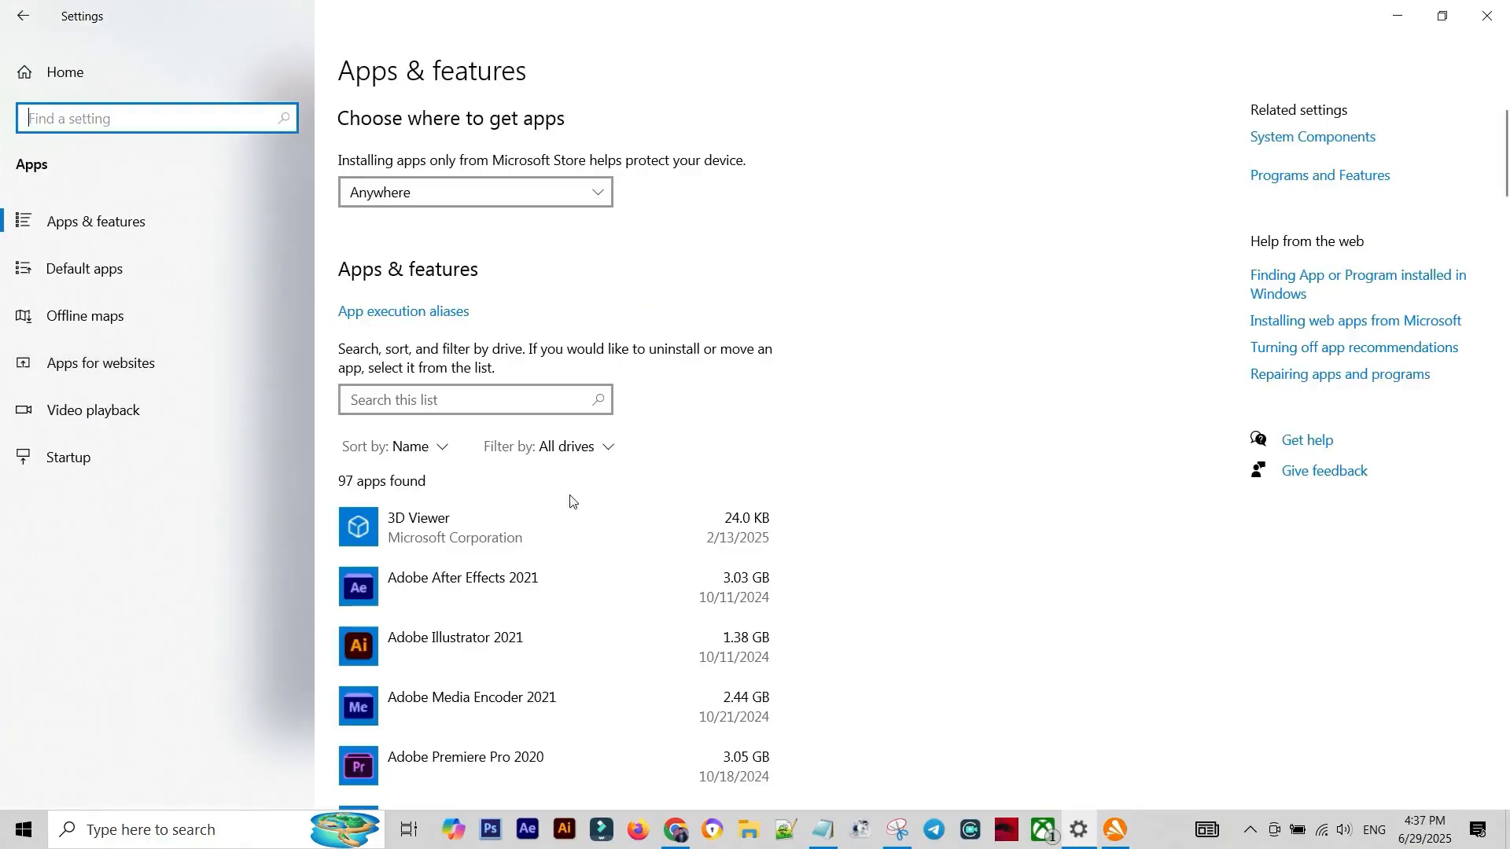
scroll("down", 3)
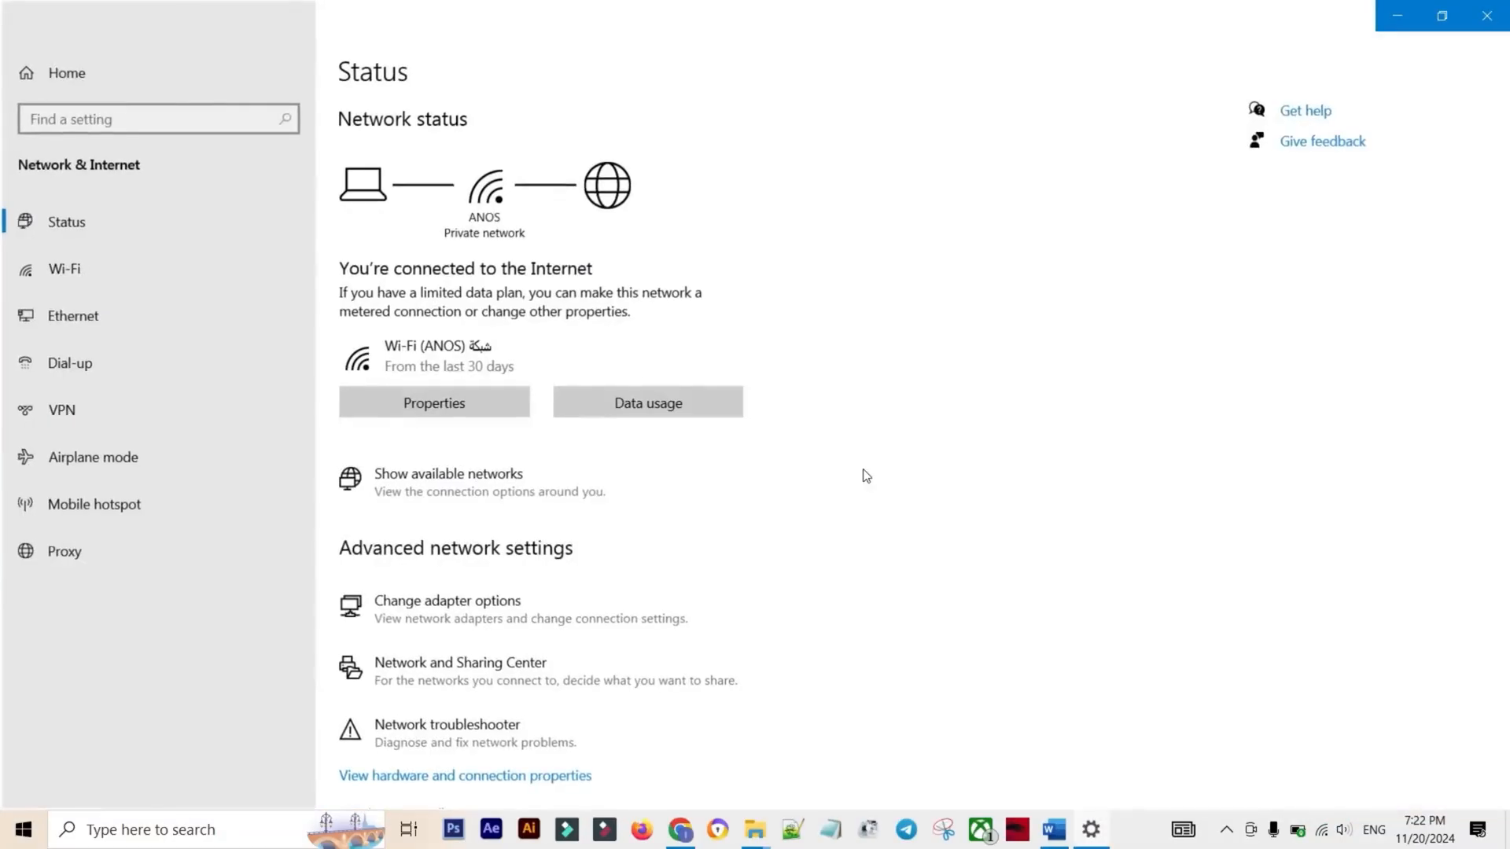
Reach Change adapter options and the Wi-Fi adapter's properties listing TCP/IPv4 and TCP/IPv6.
scroll("down", 3)
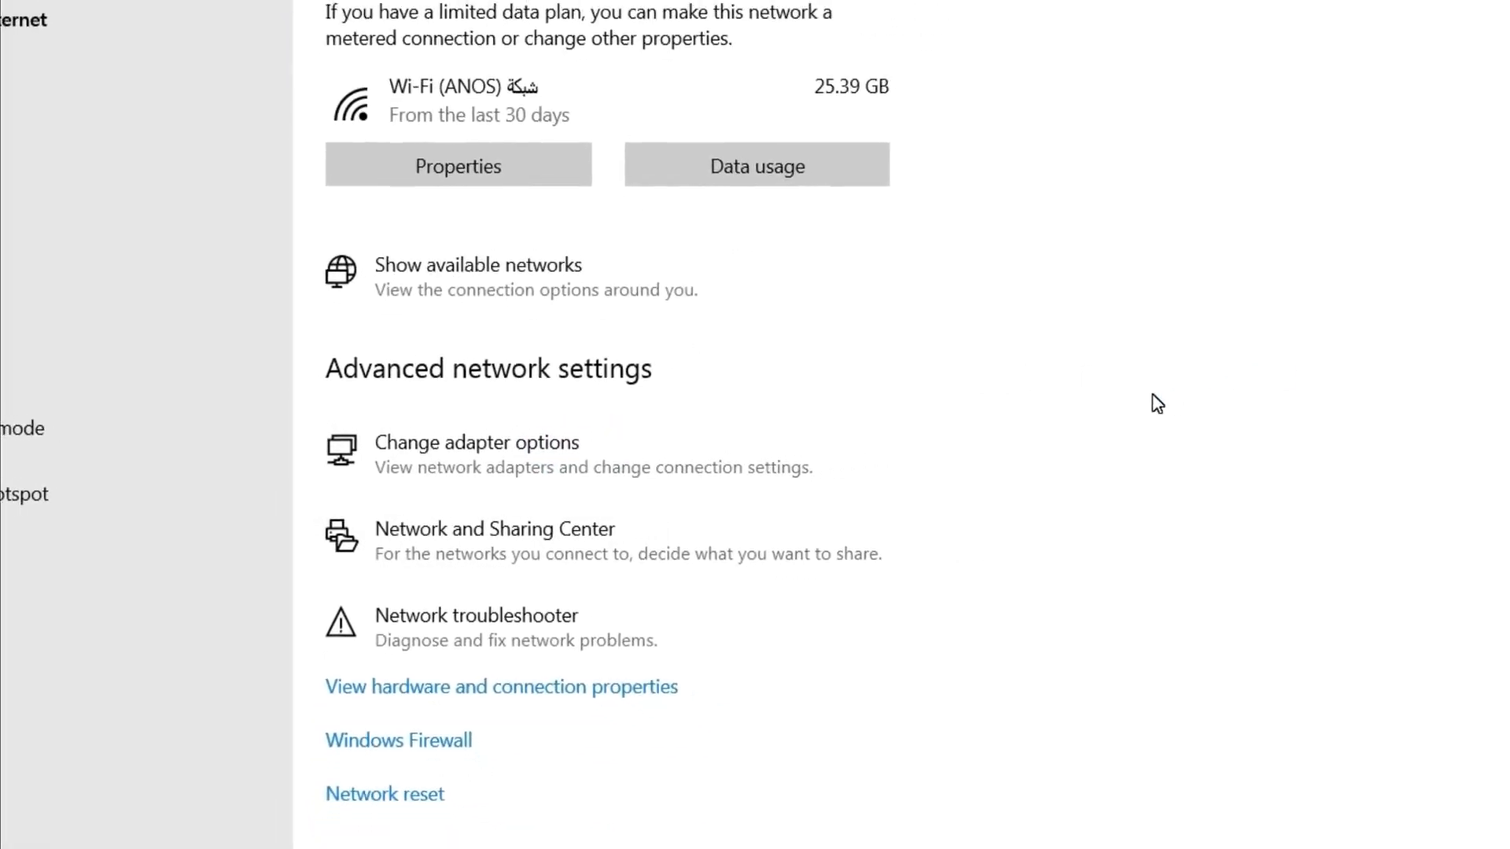
left_click(475, 442)
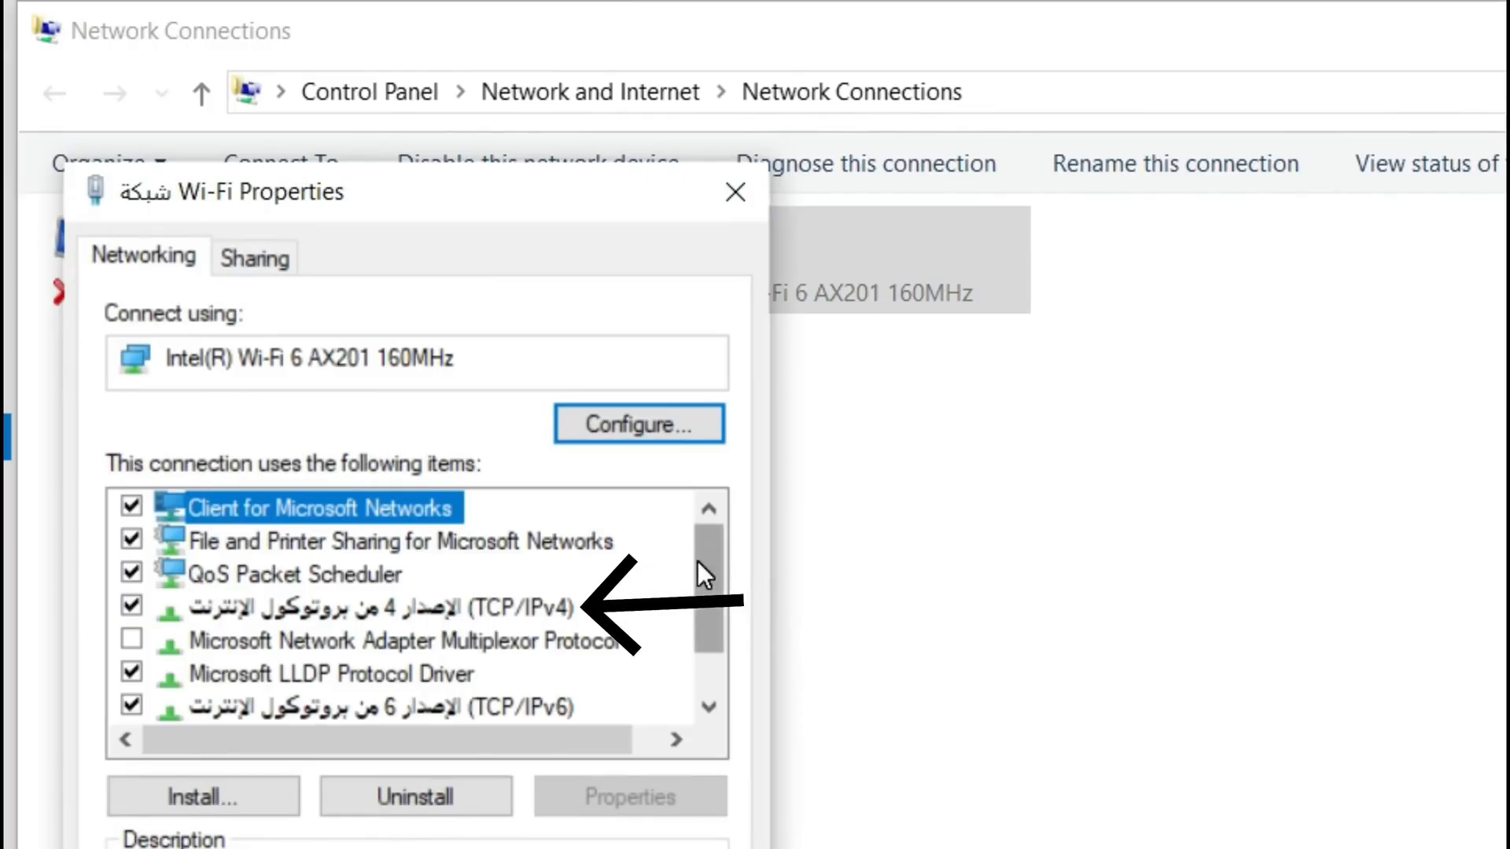
Confirm TCP/IPv4 obtains its IP and DNS server addresses automatically.
scroll("down", 3)
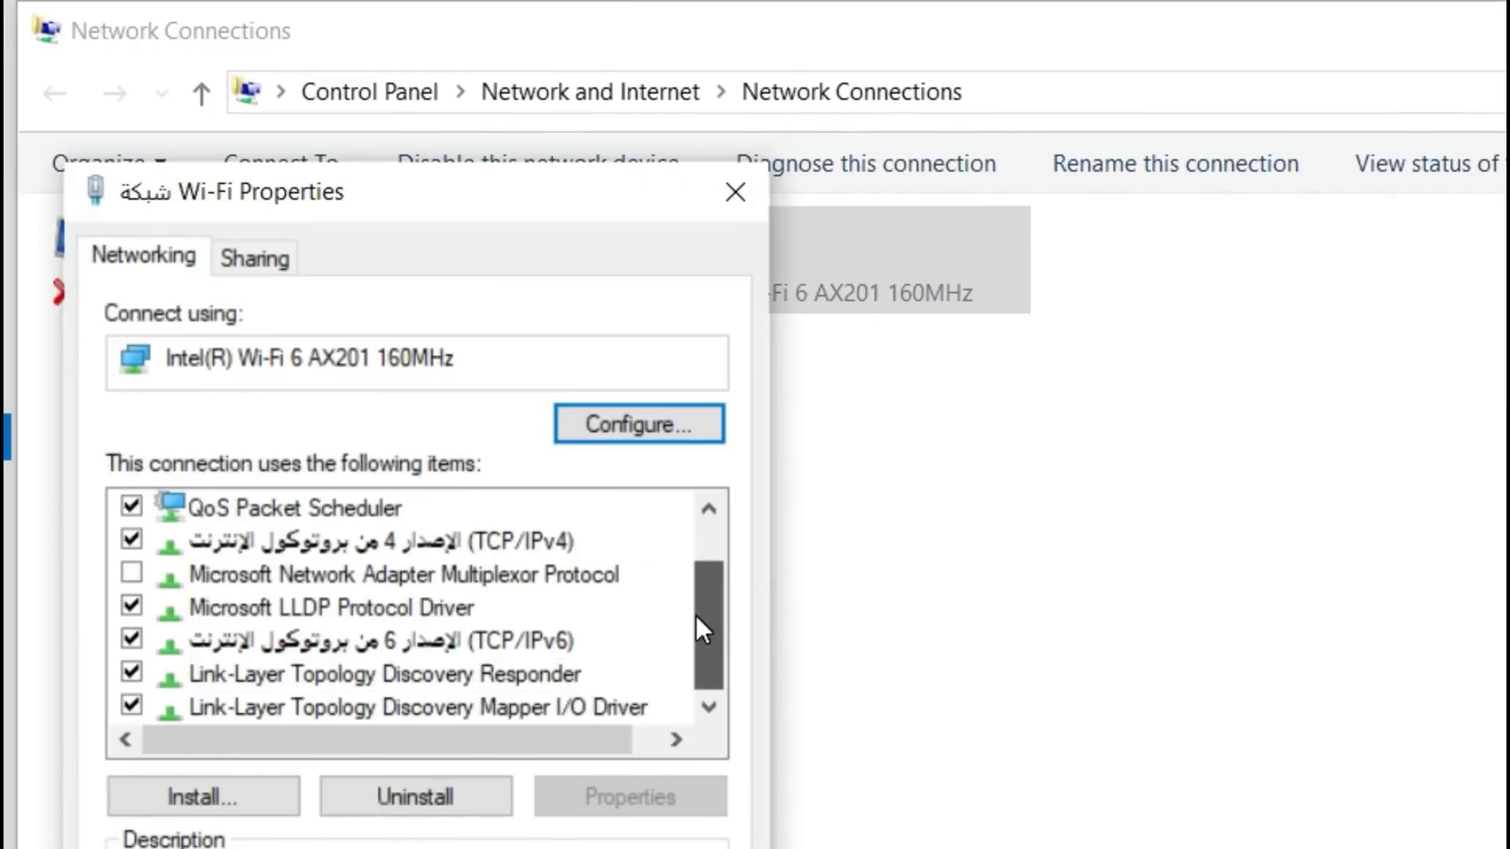
left_click(385, 539)
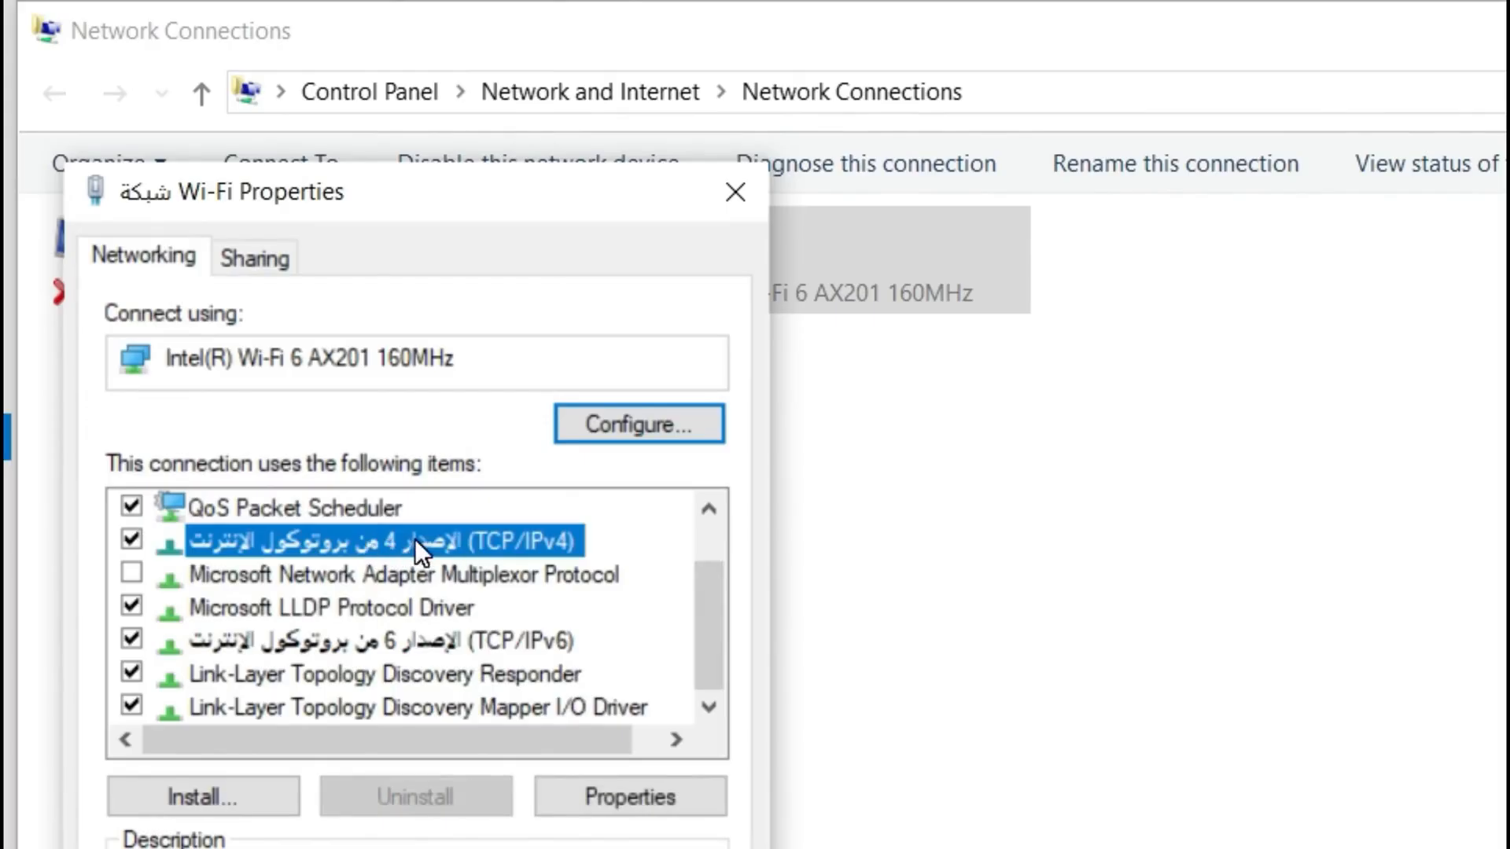
left_click(629, 795)
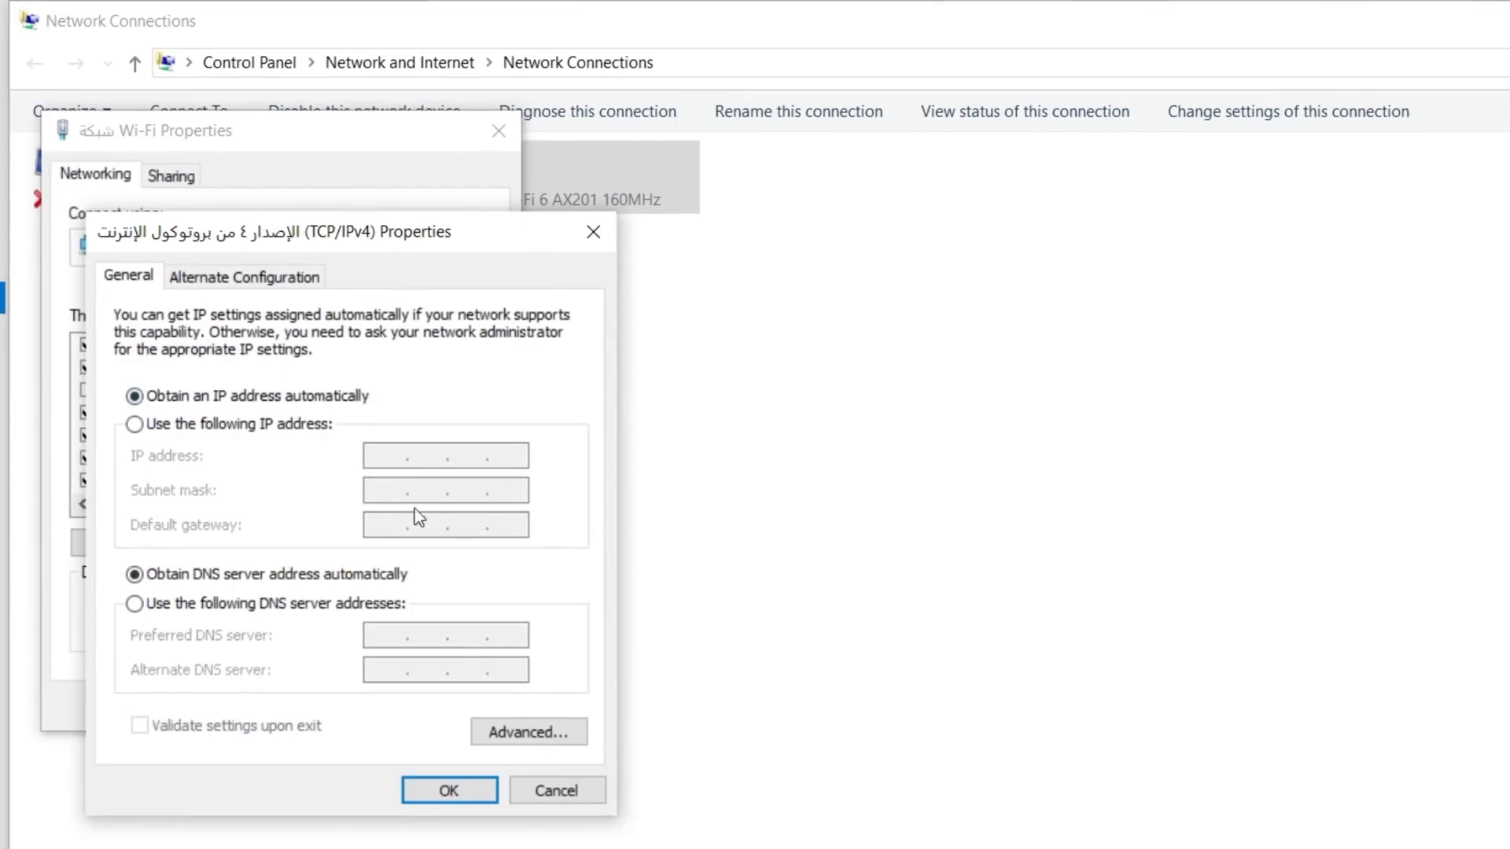
mouse_move(472, 640)
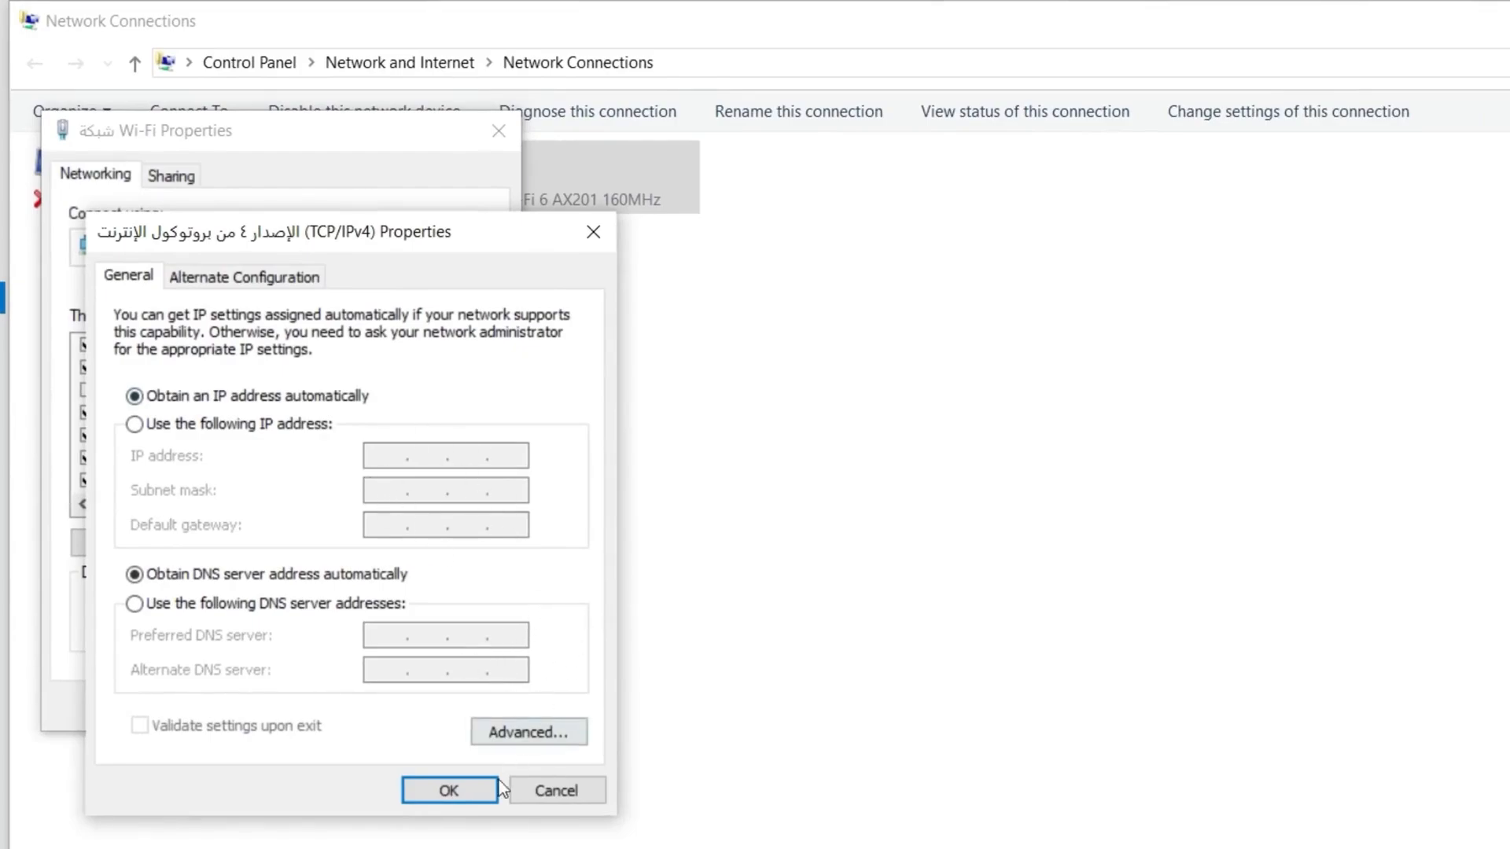
left_click(449, 789)
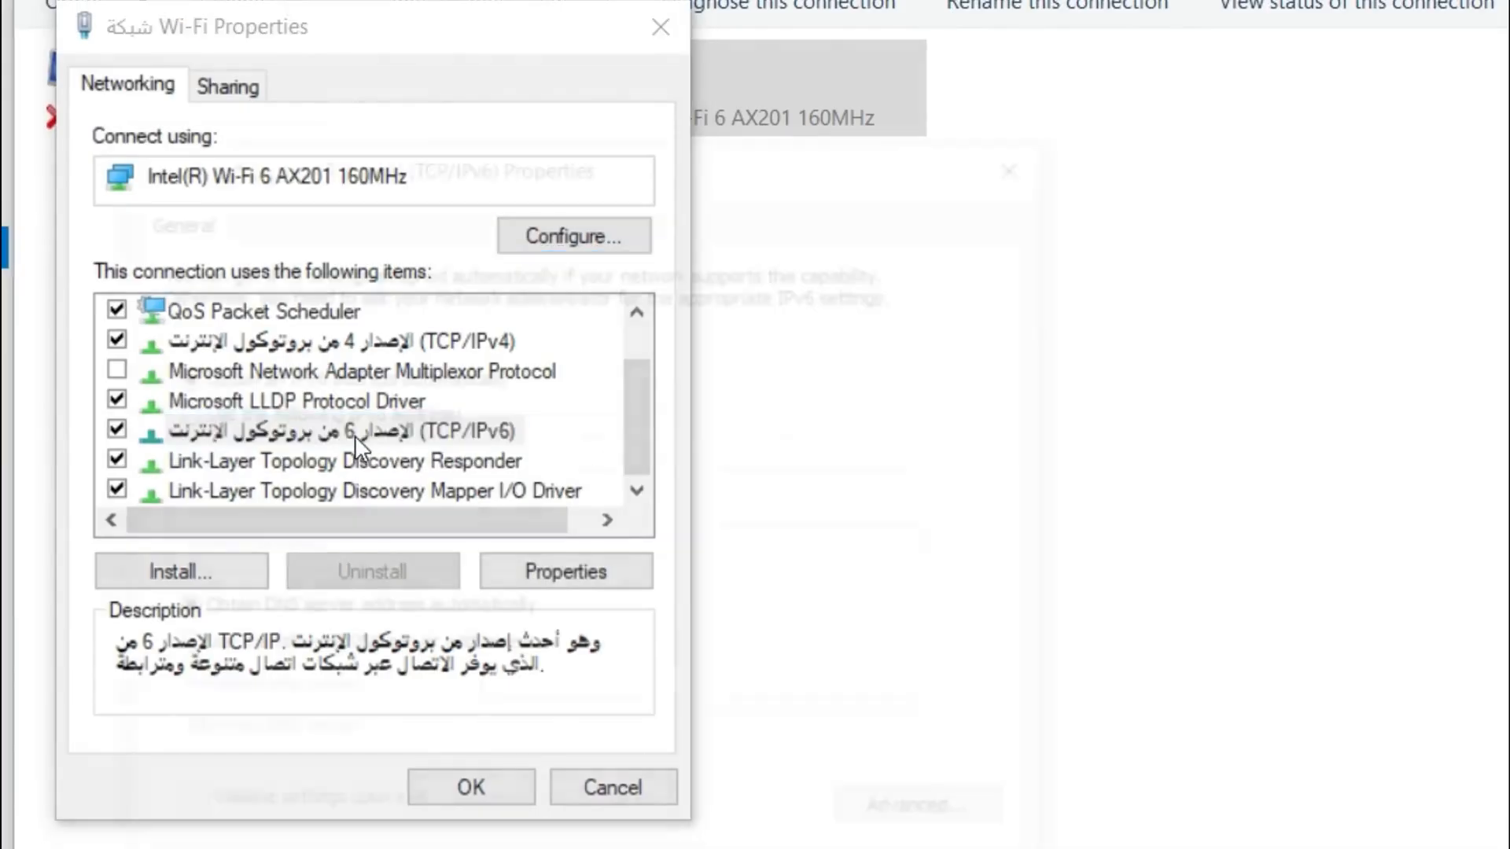
Confirm TCP/IPv6 obtains its IP and DNS server addresses automatically.
left_click(564, 570)
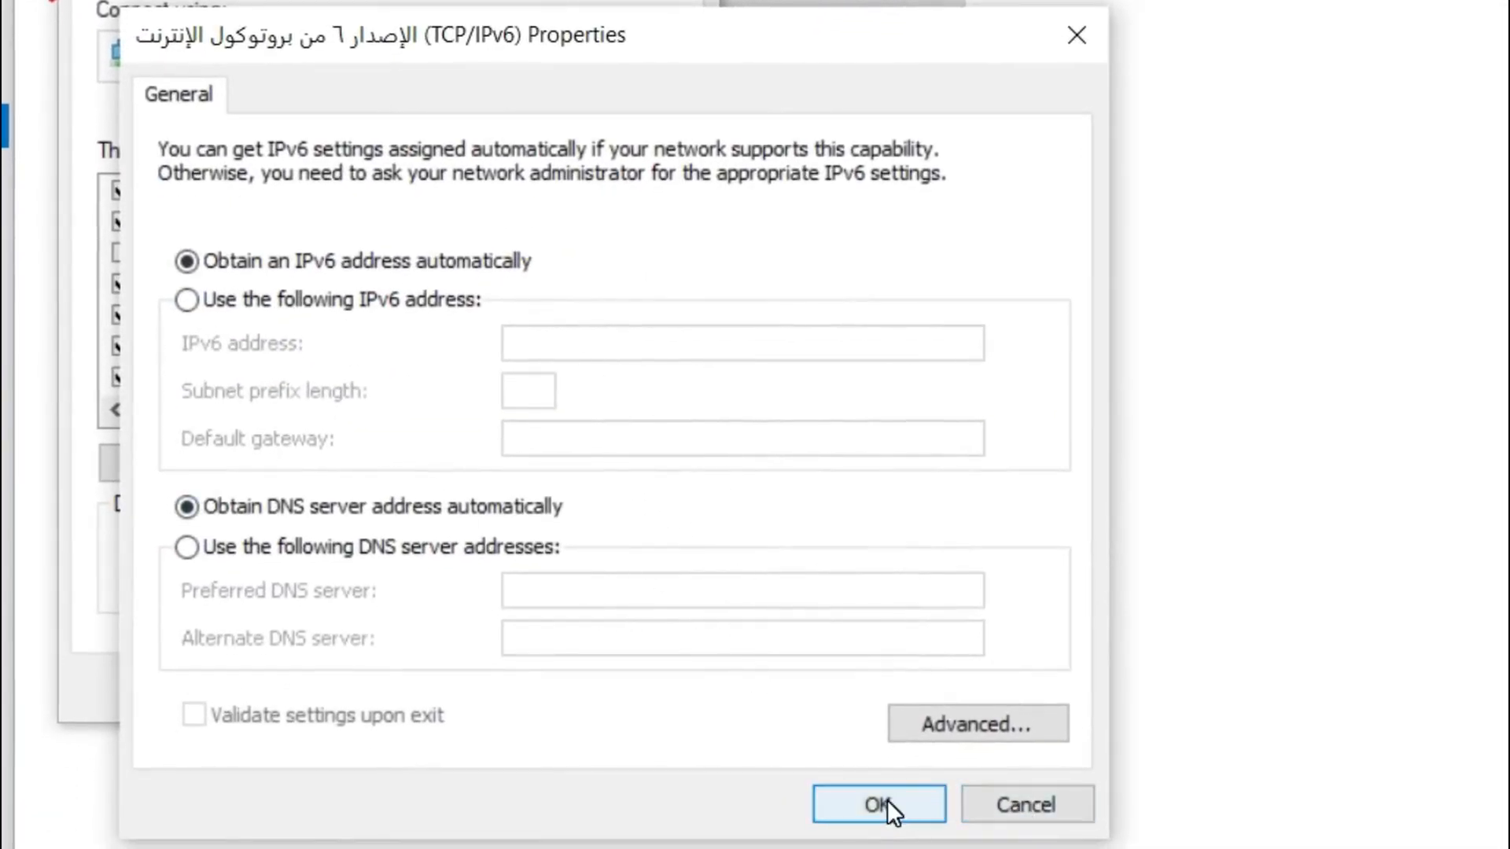
left_click(877, 803)
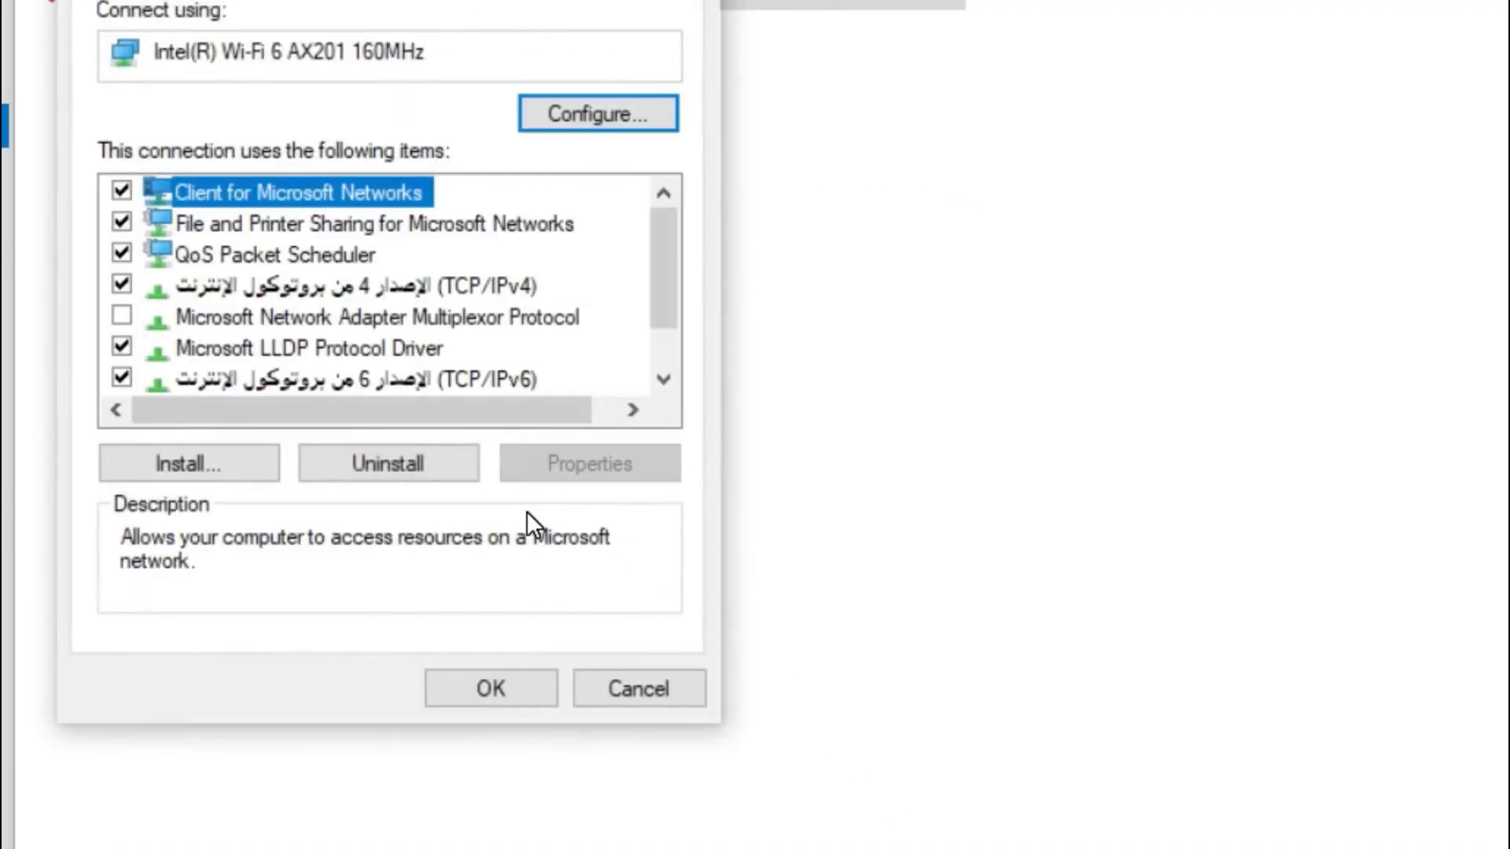
mouse_move(517, 466)
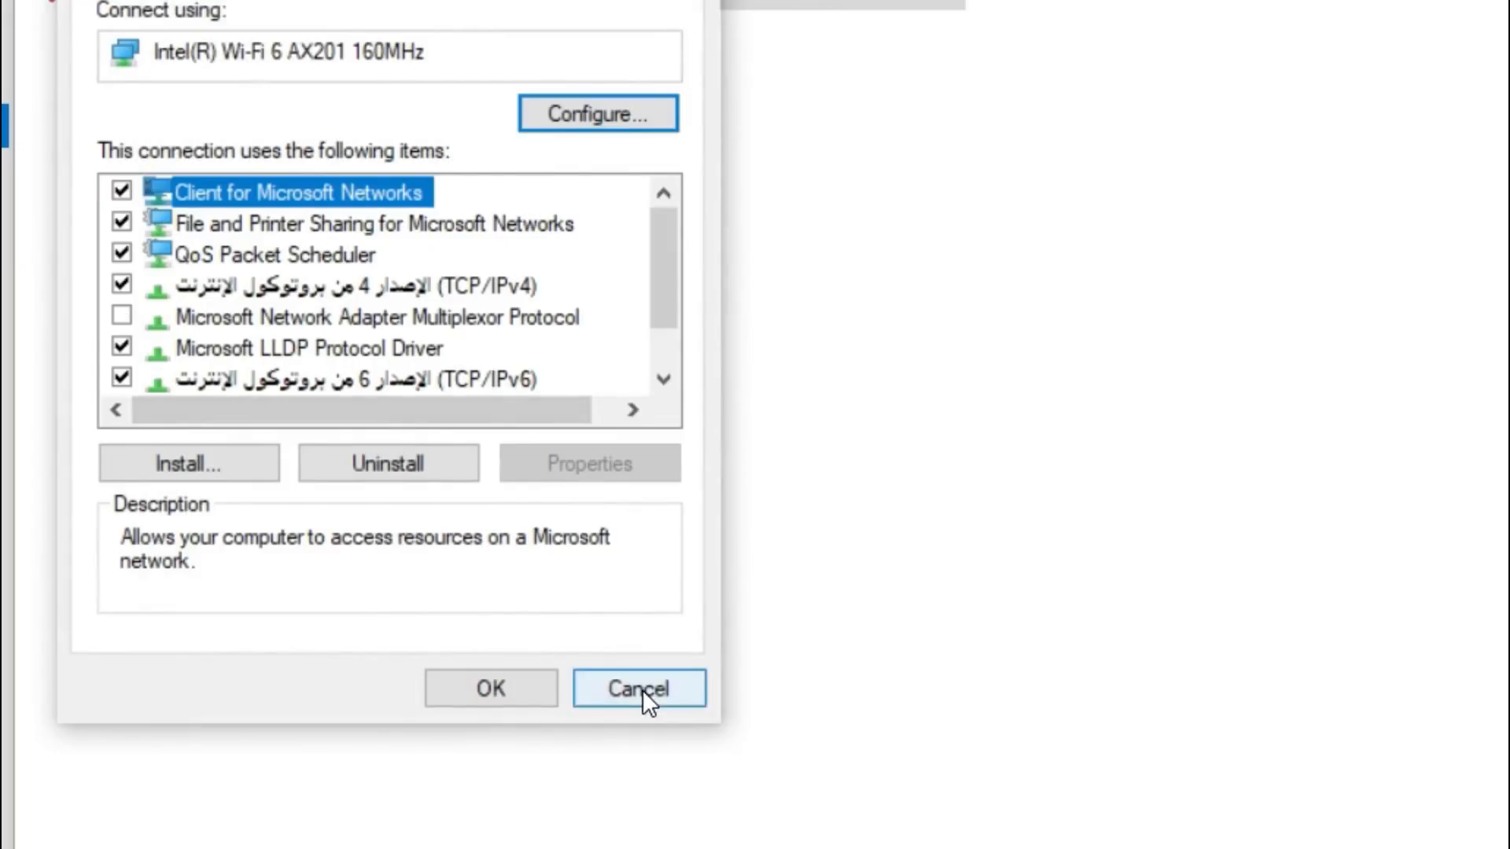
Cancel out of the Wi-Fi Properties dialog without changes.
left_click(636, 688)
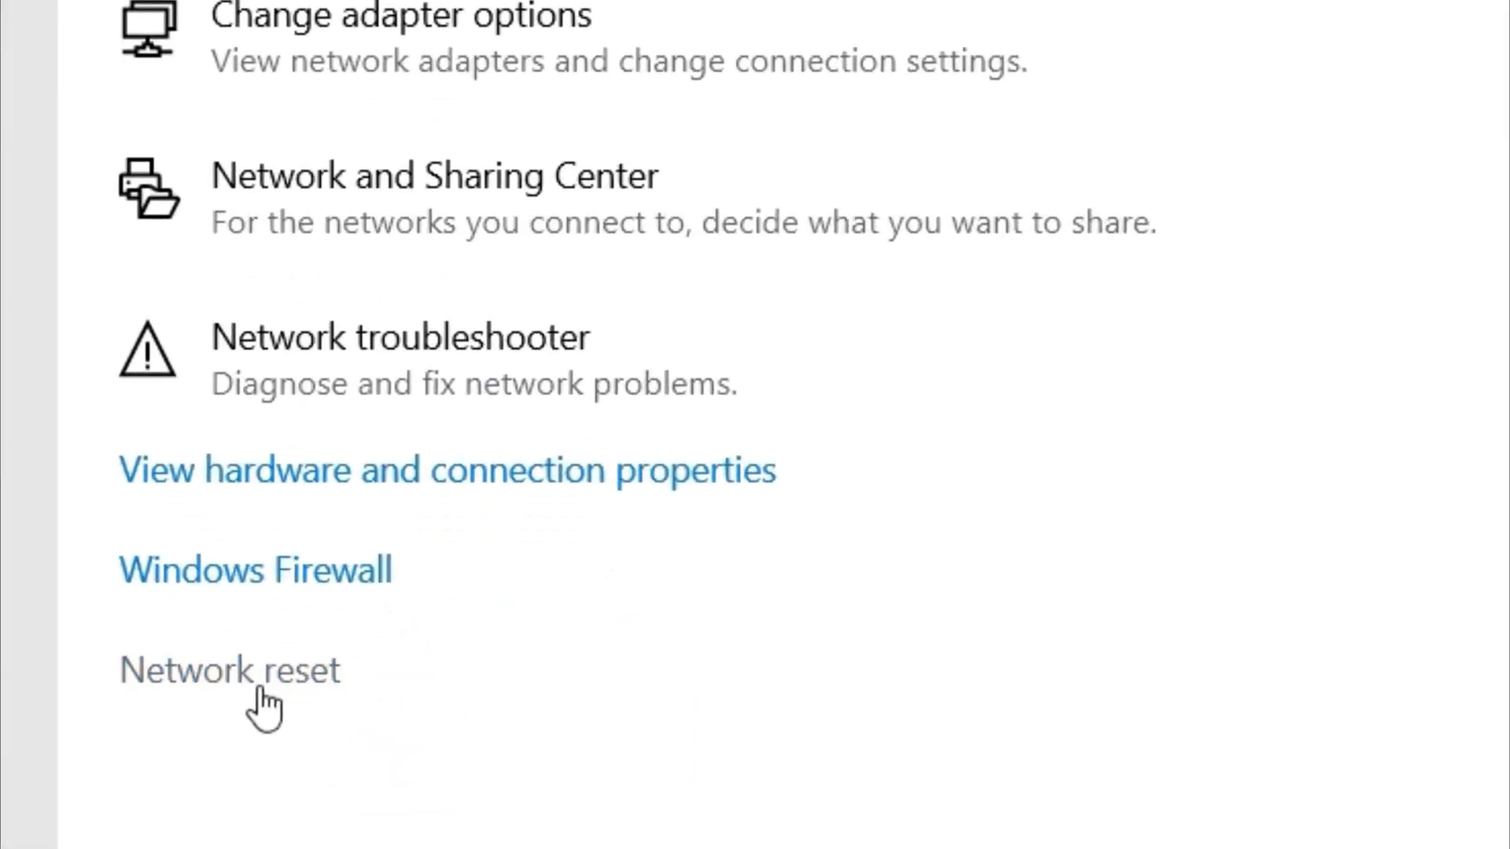
Choose the Network reset link on the Network status page.
left_click(230, 672)
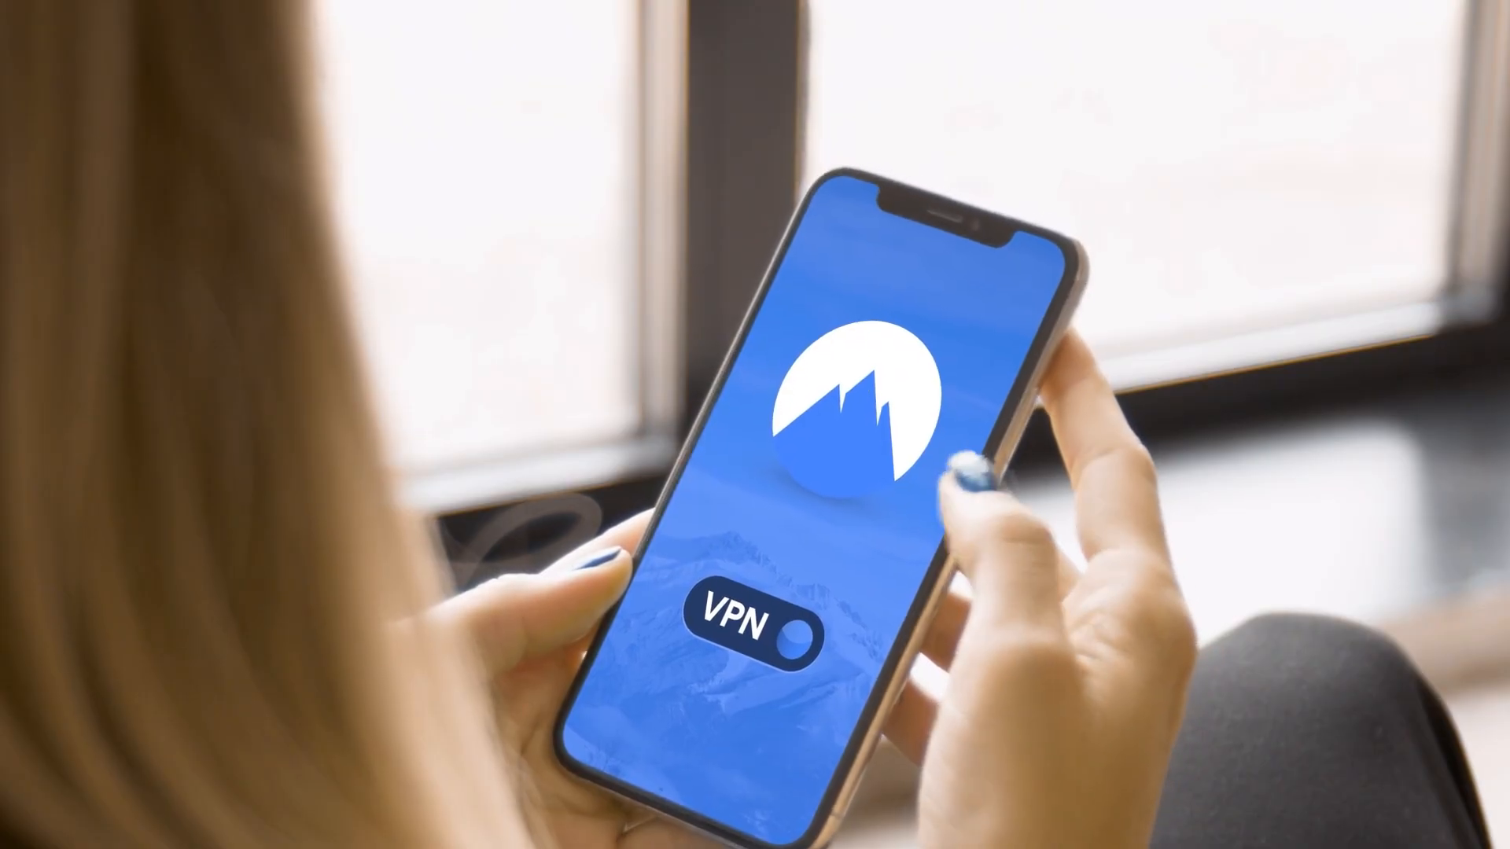
Bring up the Start menu with its list of installed apps.
left_click(789, 631)
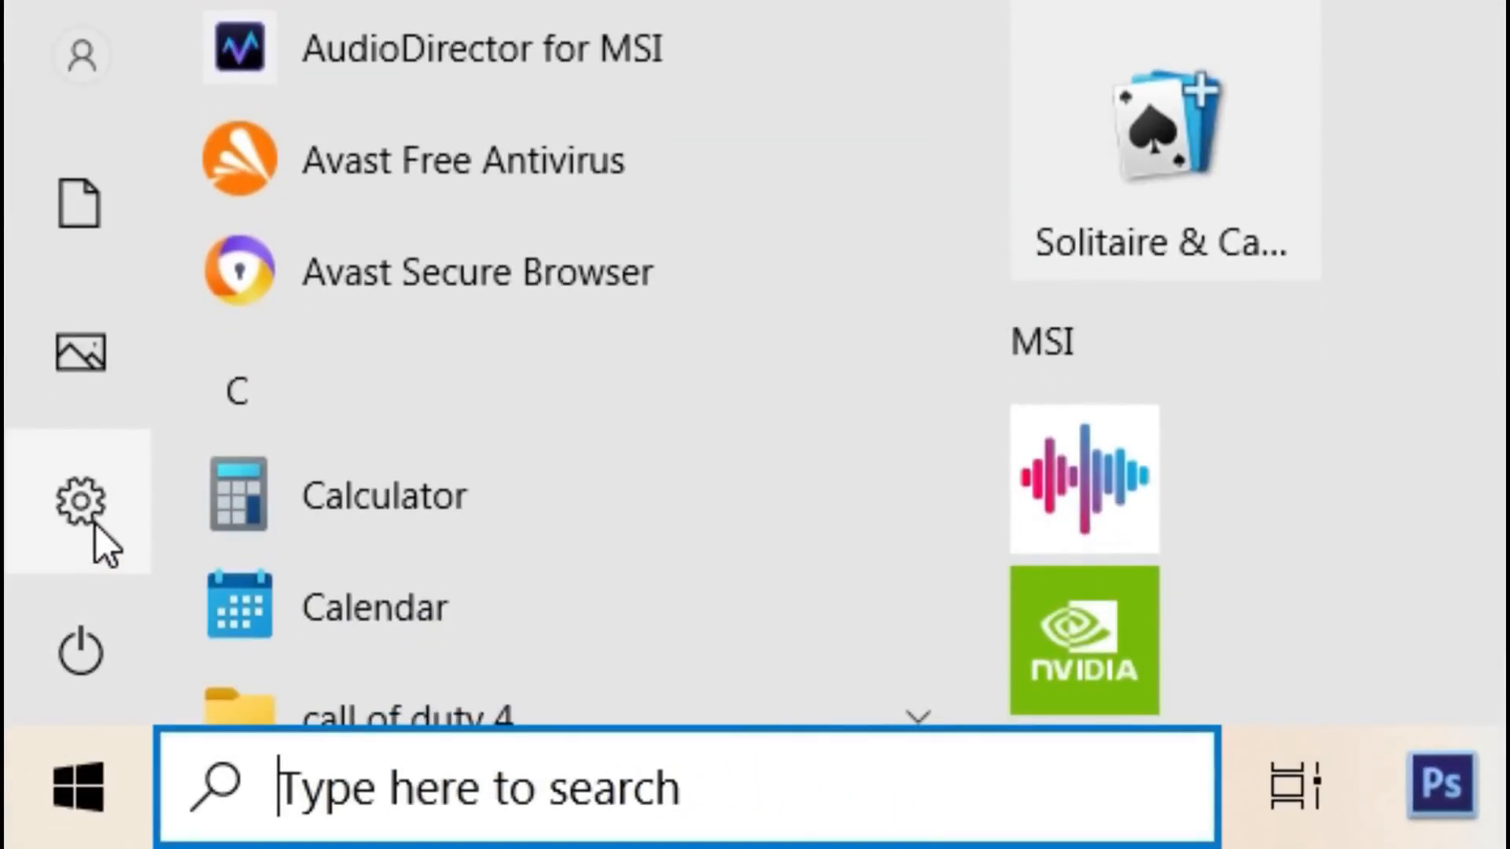
Switch off VPN over metered networks and VPN while roaming in Network & Internet > VPN.
left_click(78, 499)
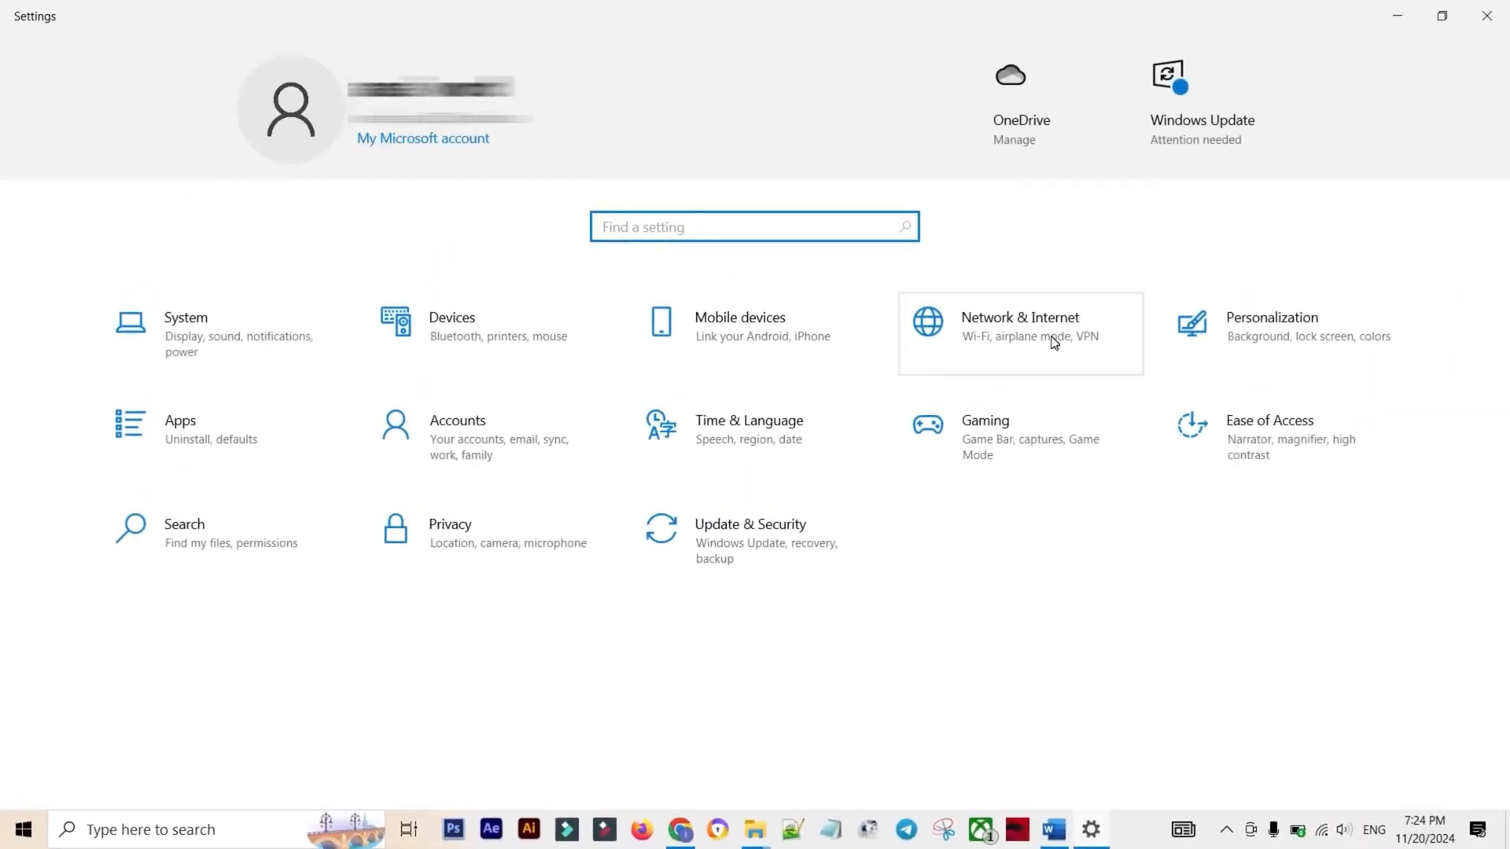
left_click(1019, 325)
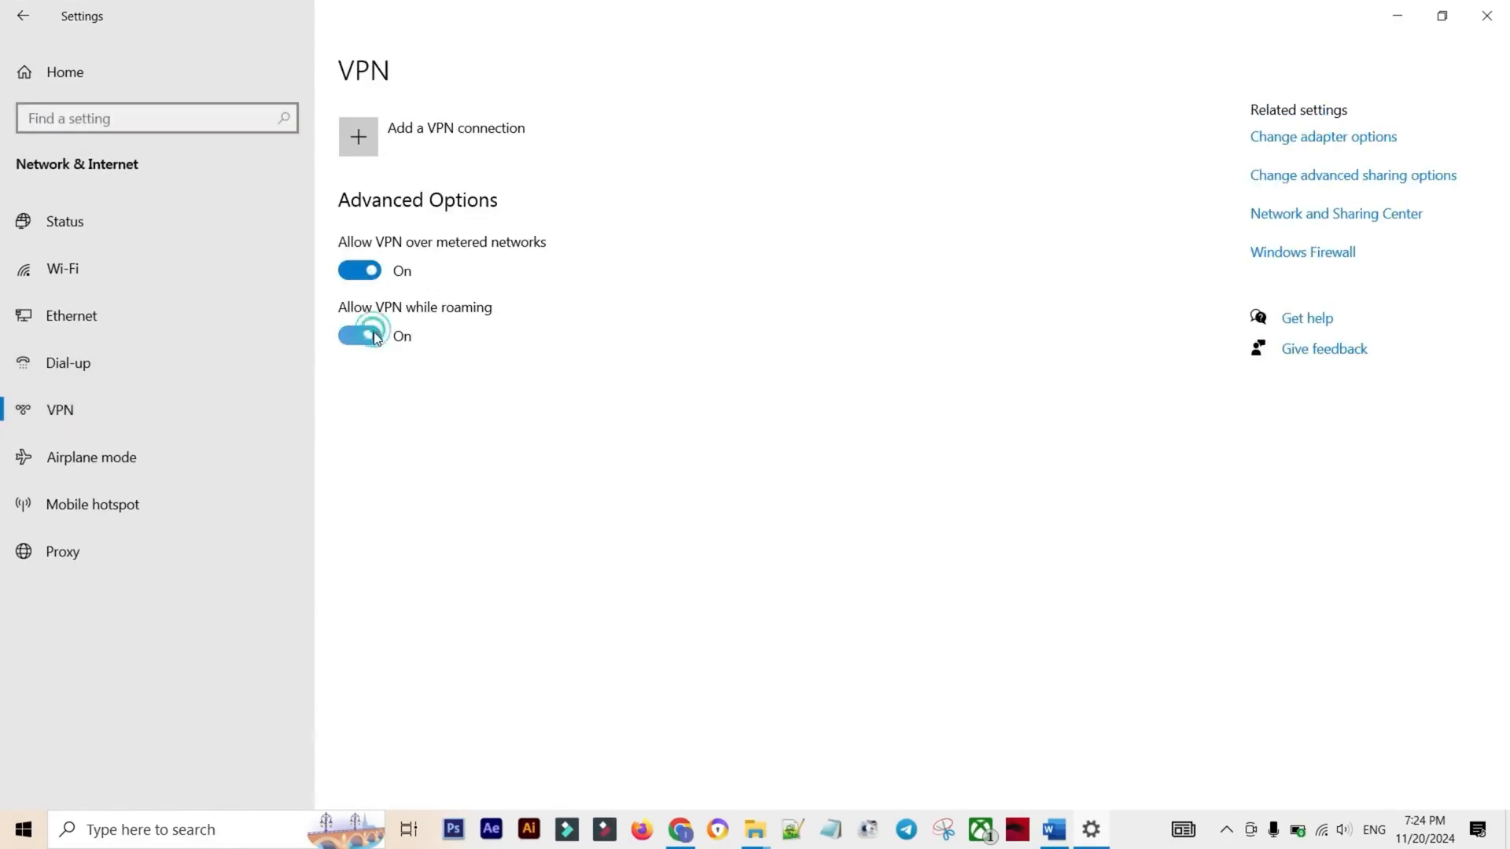
left_click(358, 336)
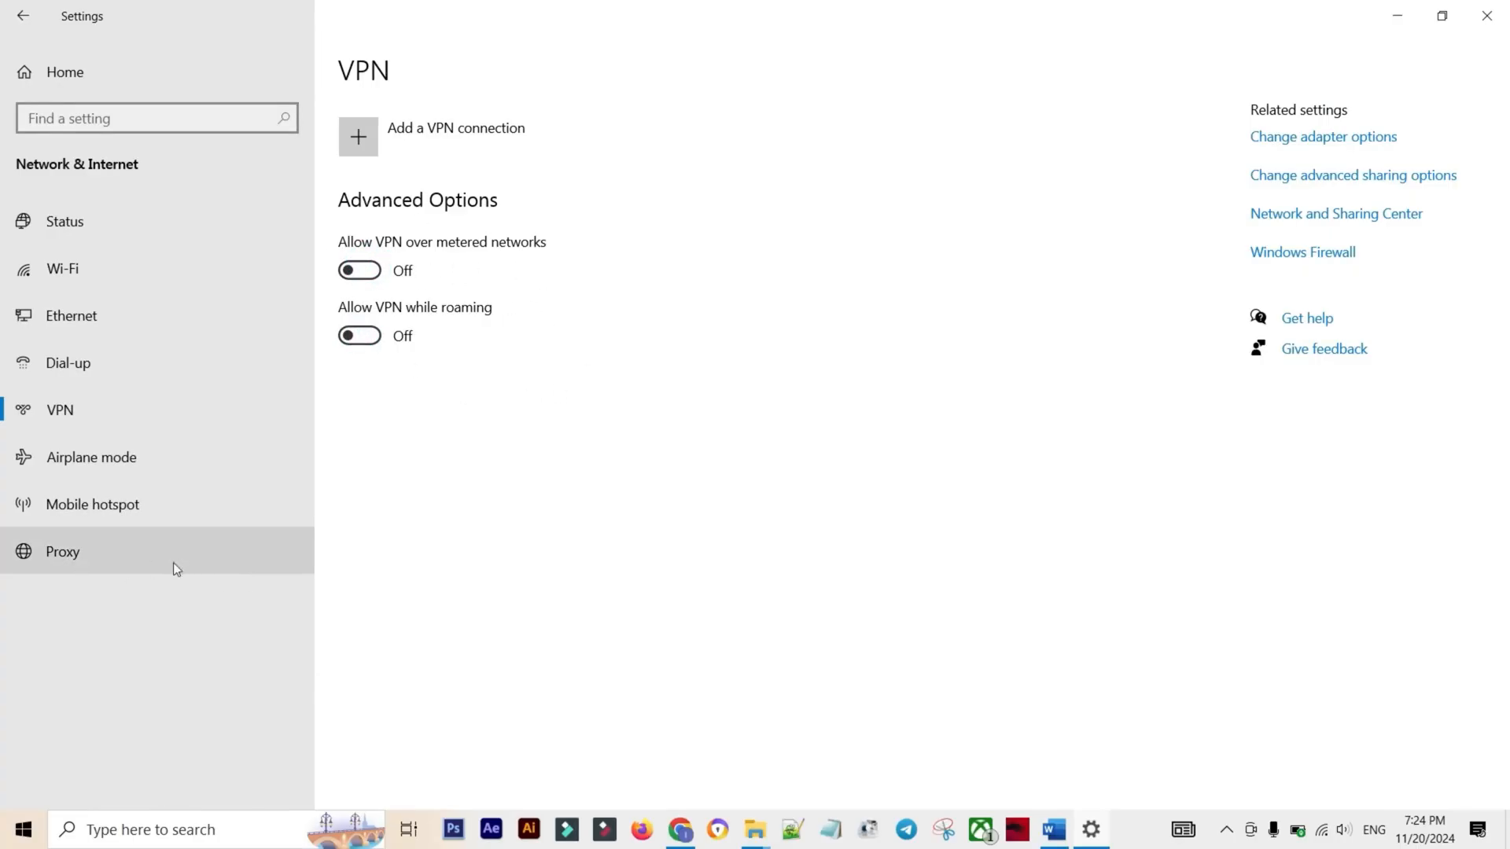
Turn off the manual proxy server, then confirm Chrome loads Google search results for 'GOOGLE'.
left_click(61, 550)
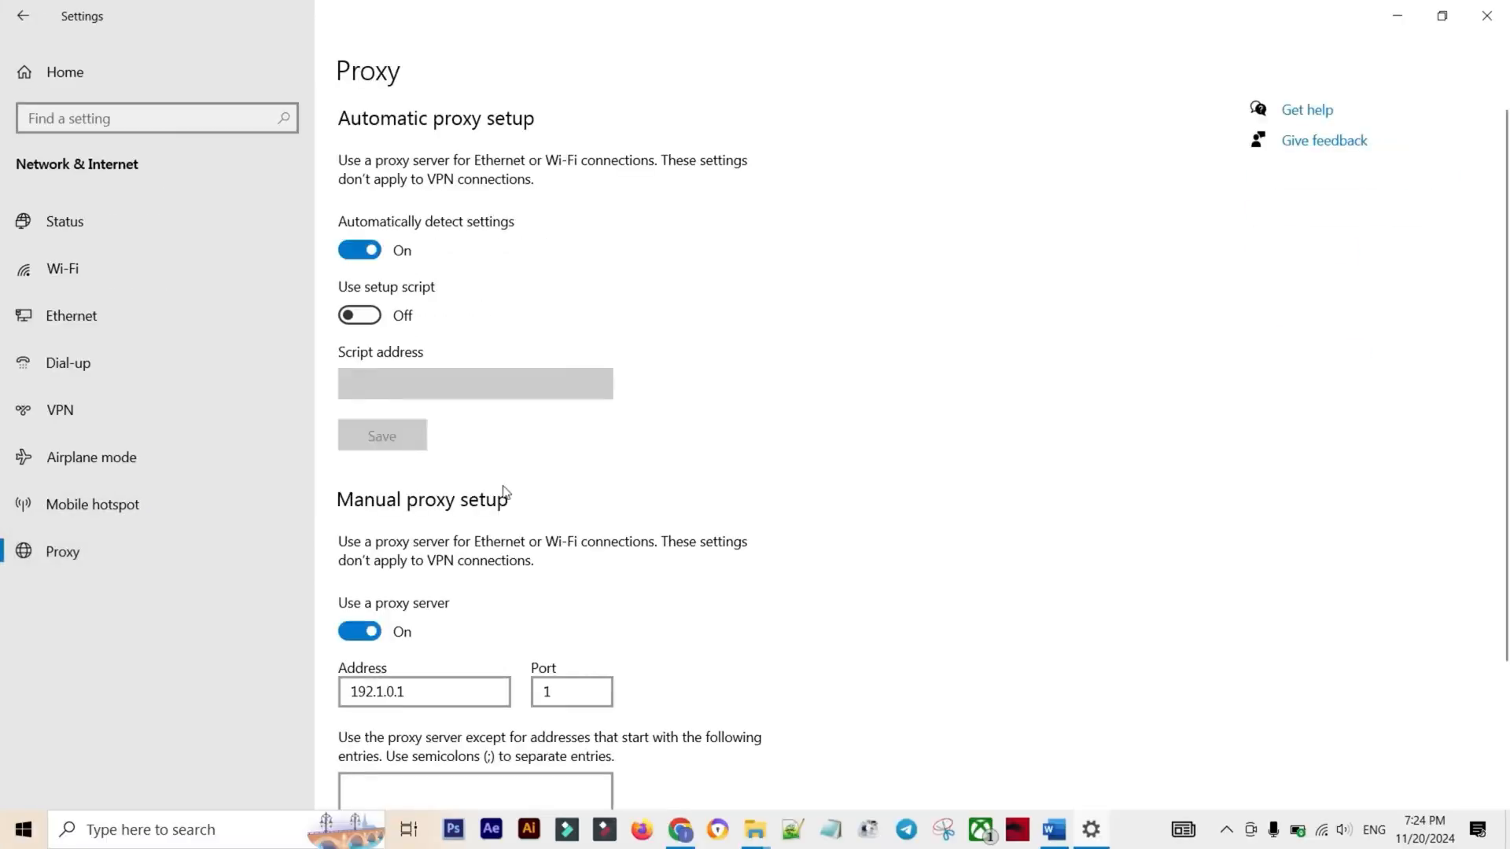
scroll("down", 3)
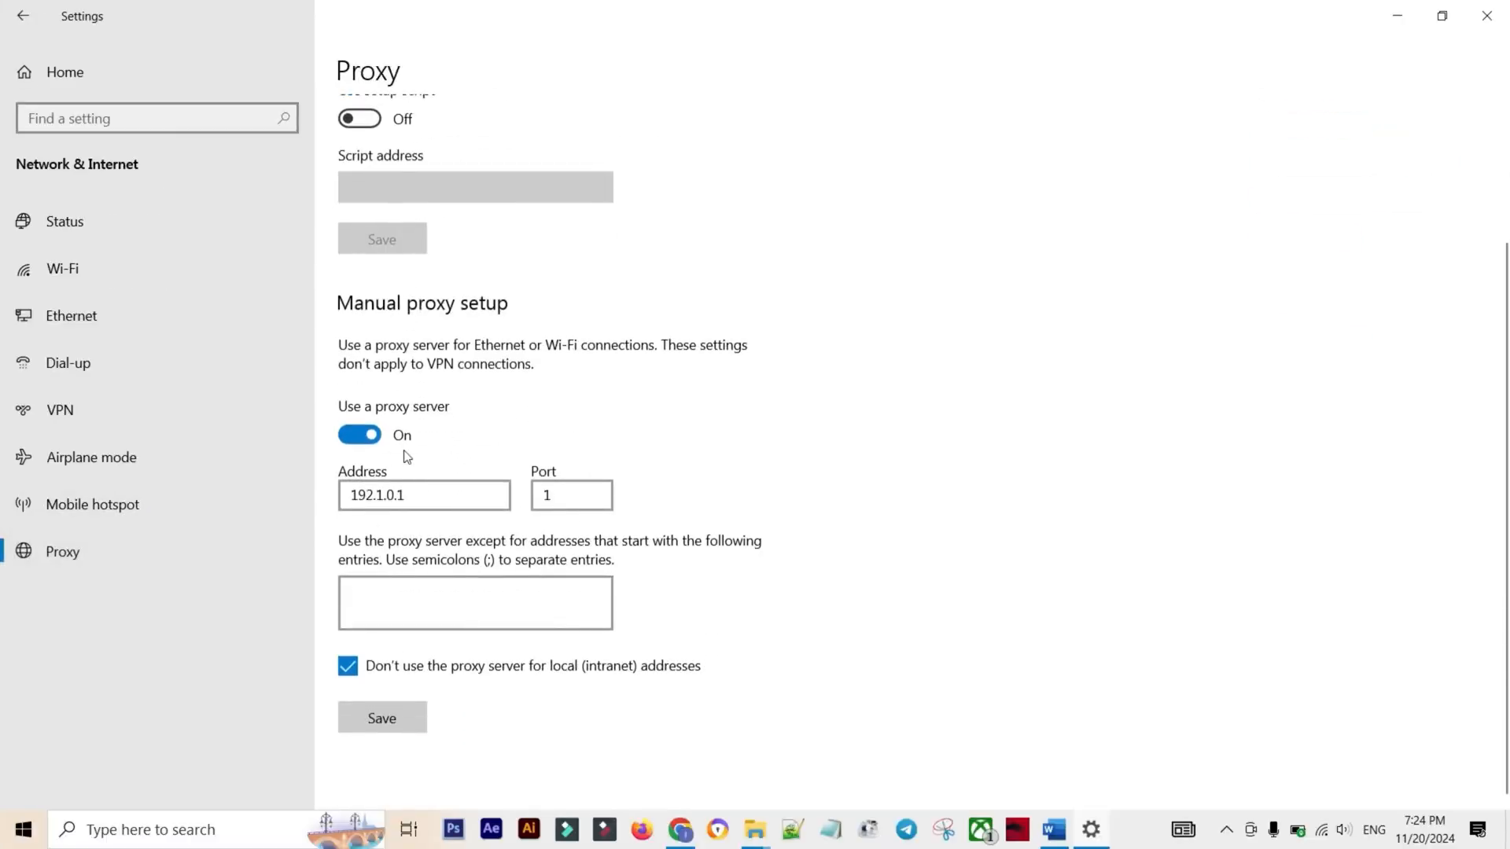
left_click(359, 434)
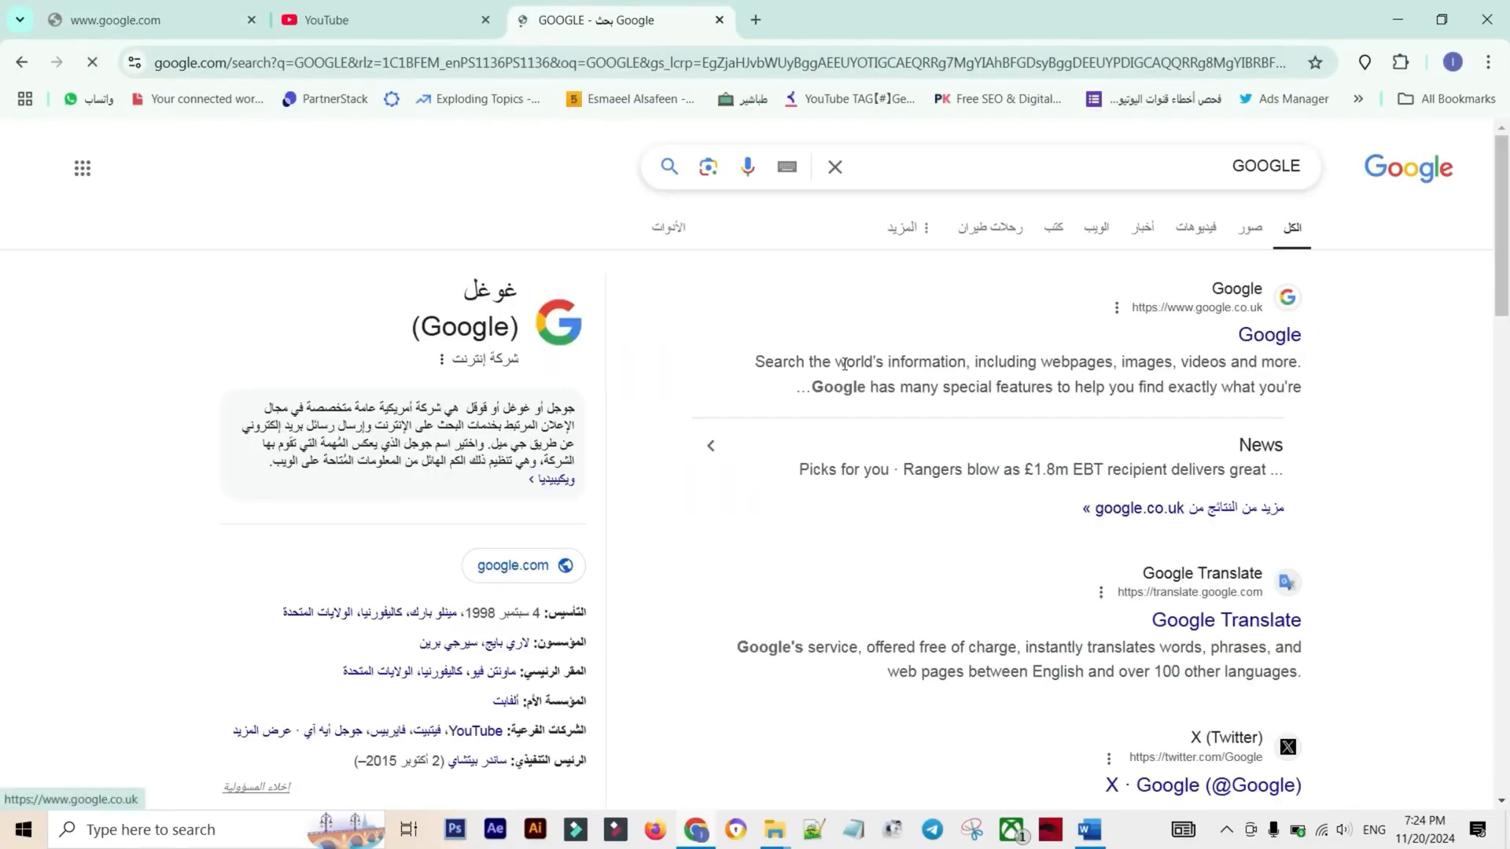
scroll("down", 3)
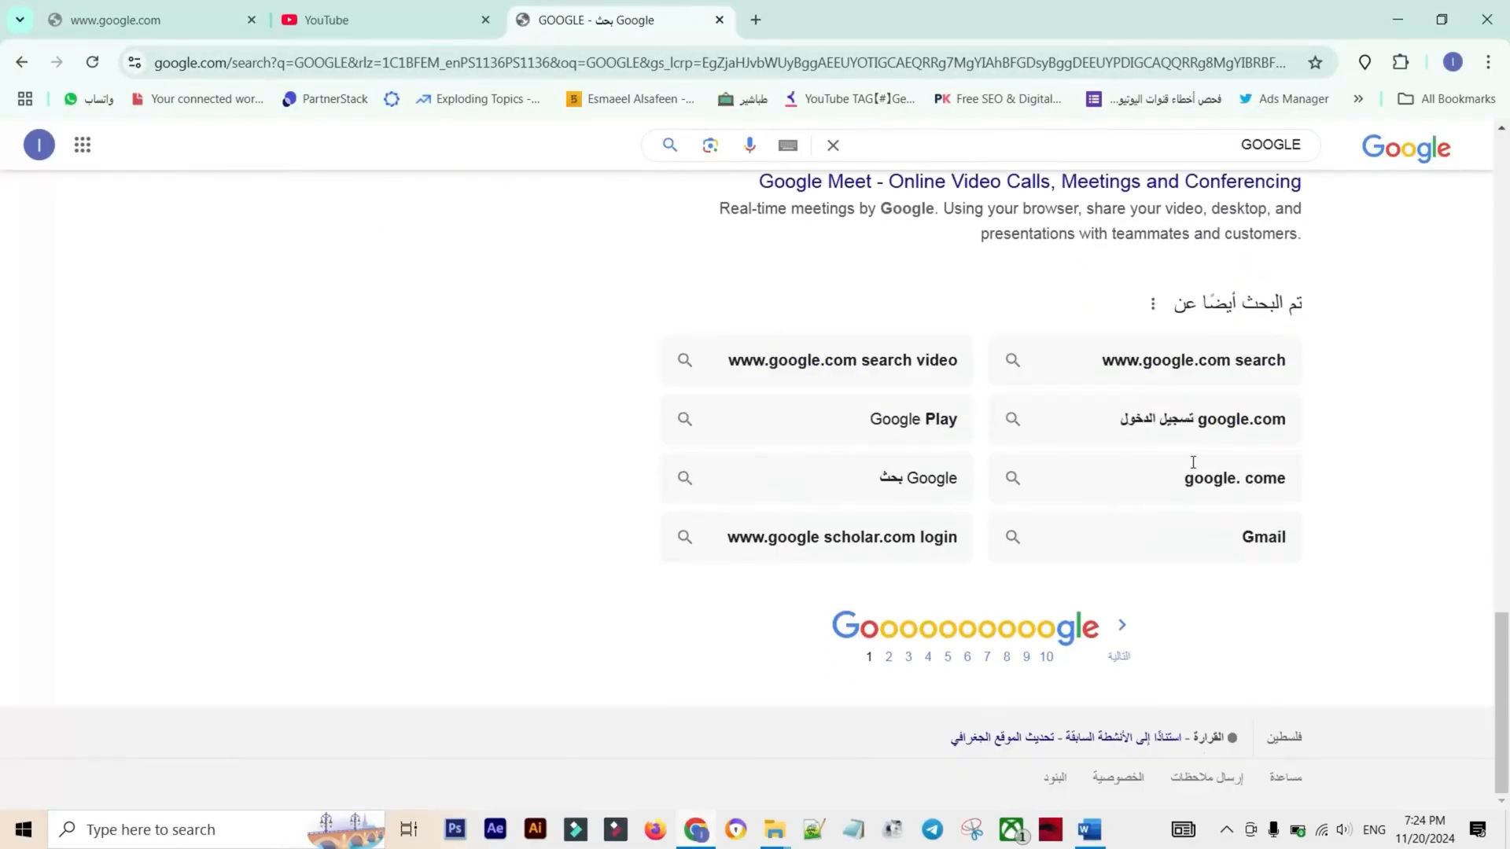